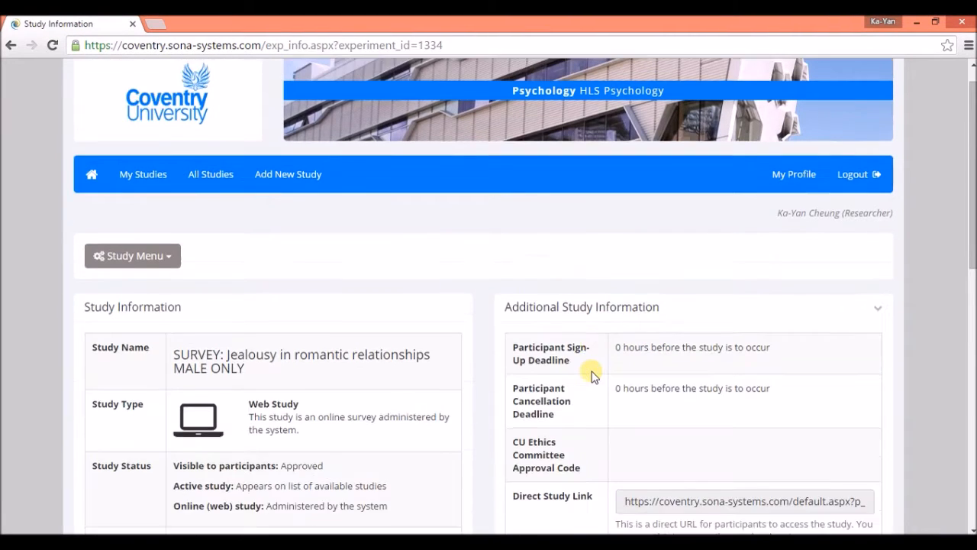
Scroll the jealousy study's page and choose Download Survey Responses from the Study Menu.
scroll("down", 3)
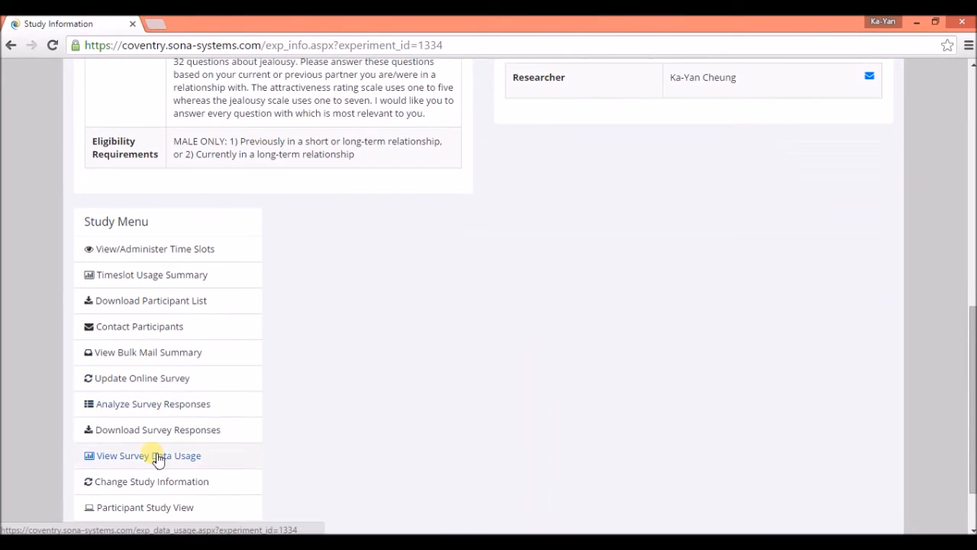
scroll("down", 3)
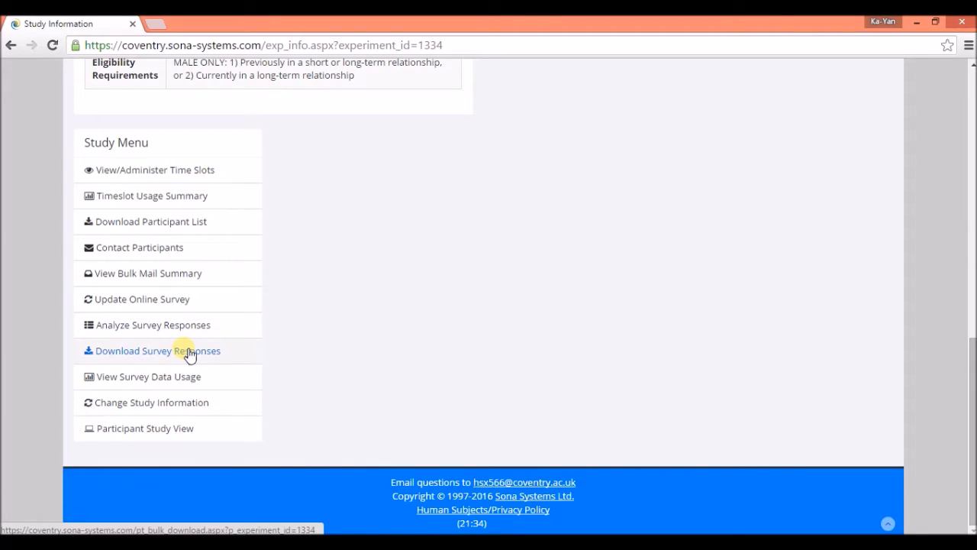
left_click(158, 351)
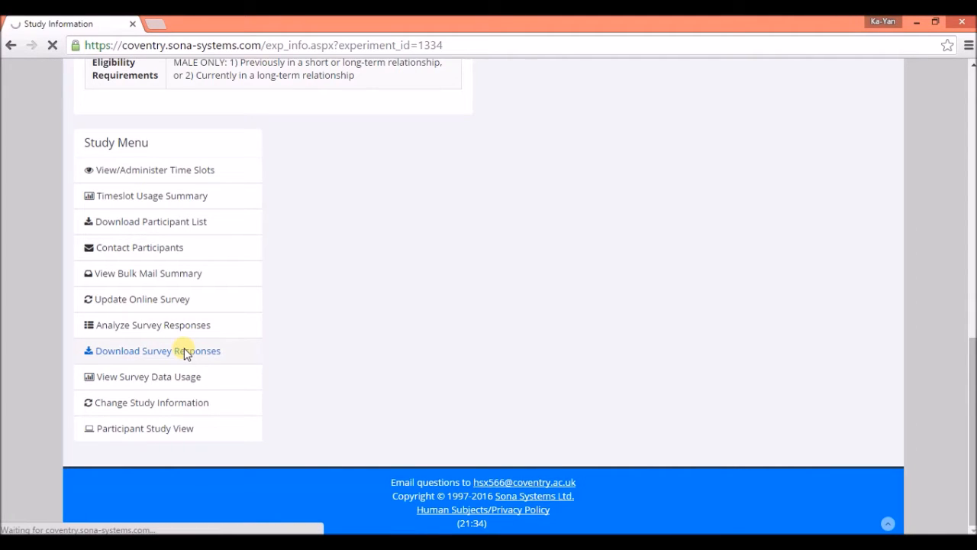
Submit the survey data download as a CSV for all dates and open the file.
left_click(157, 351)
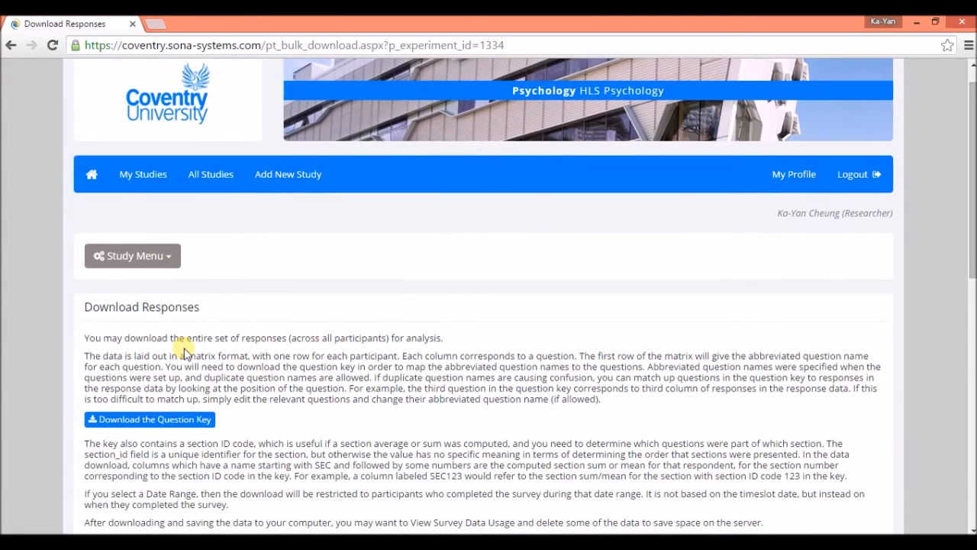
scroll("down", 3)
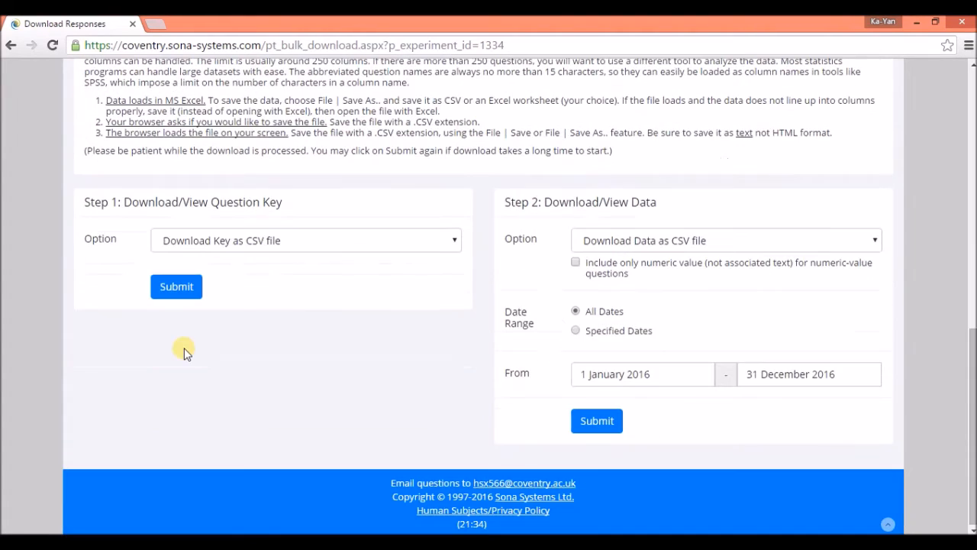
mouse_move(596, 282)
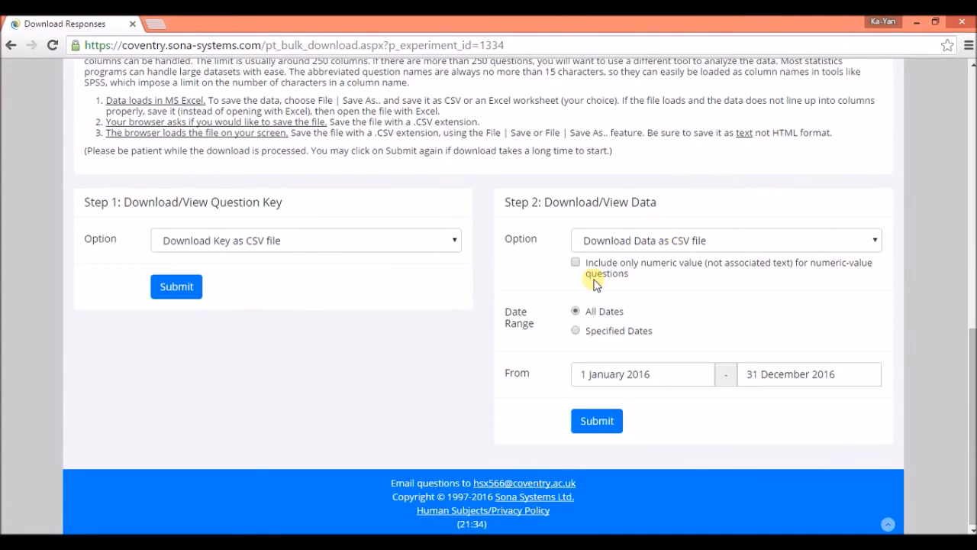
mouse_move(602, 399)
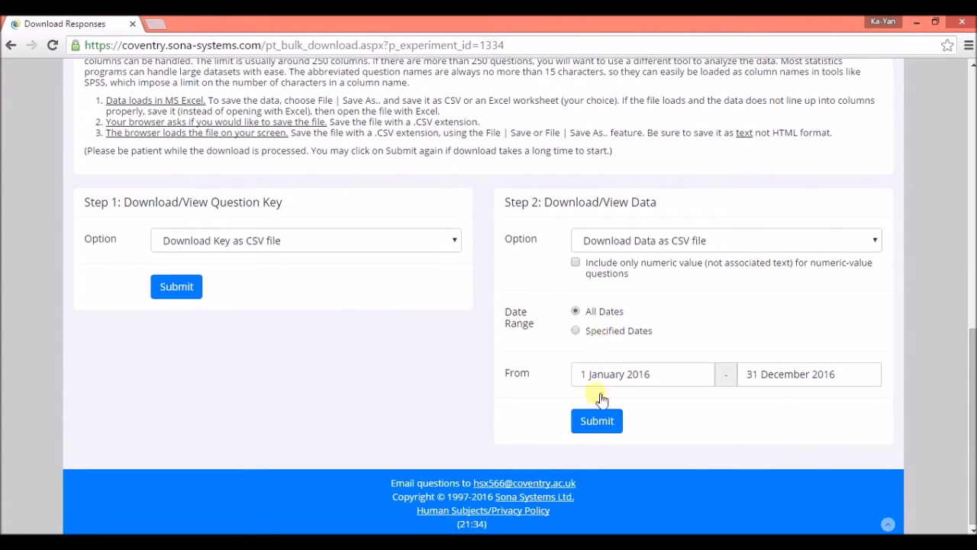
left_click(597, 421)
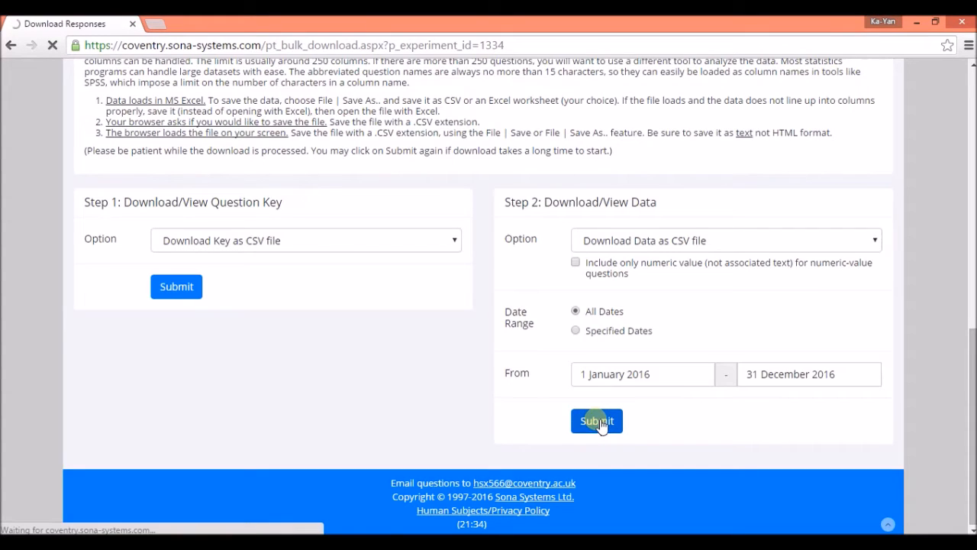
left_click(596, 421)
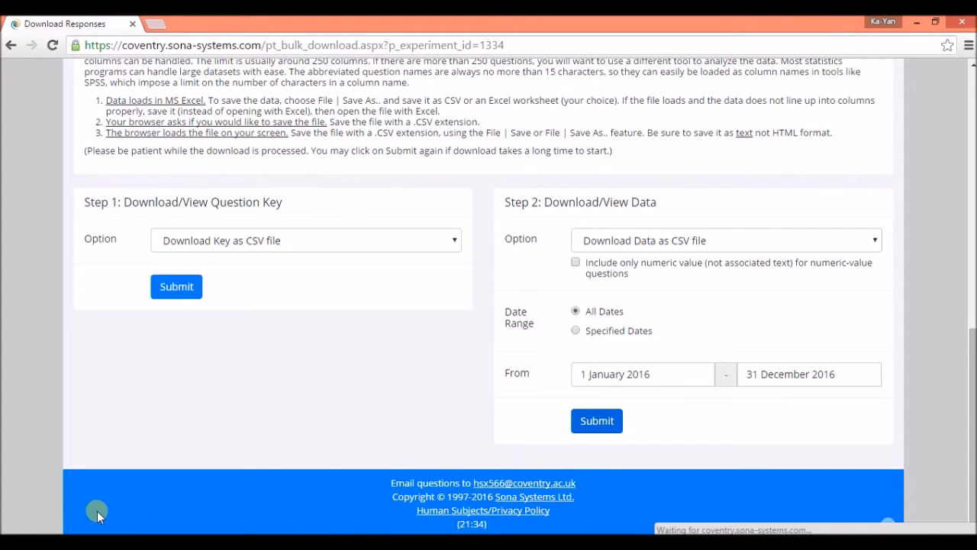
left_click(596, 420)
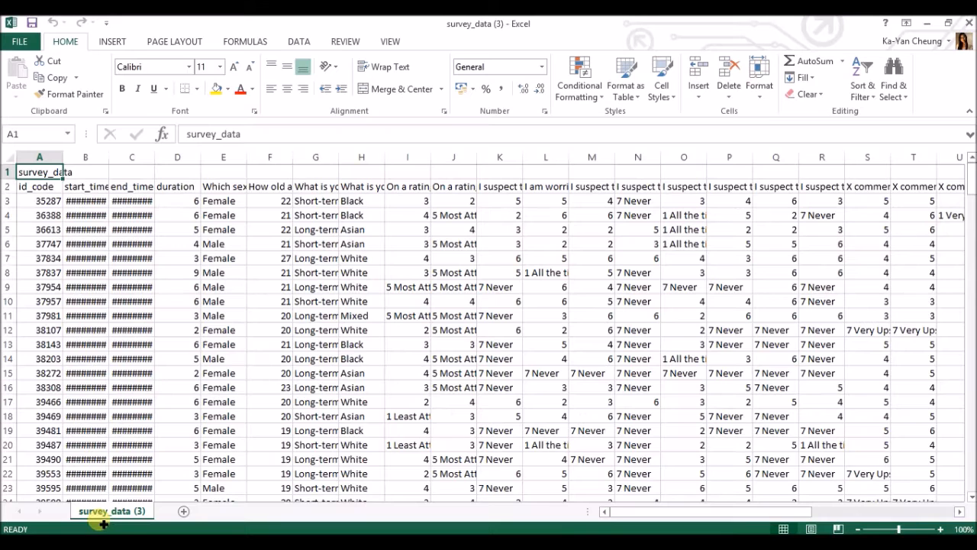
In survey_data (3).csv, move cells E2:E9 onto B2:B9, overwriting the existing start_time data.
left_click(361, 272)
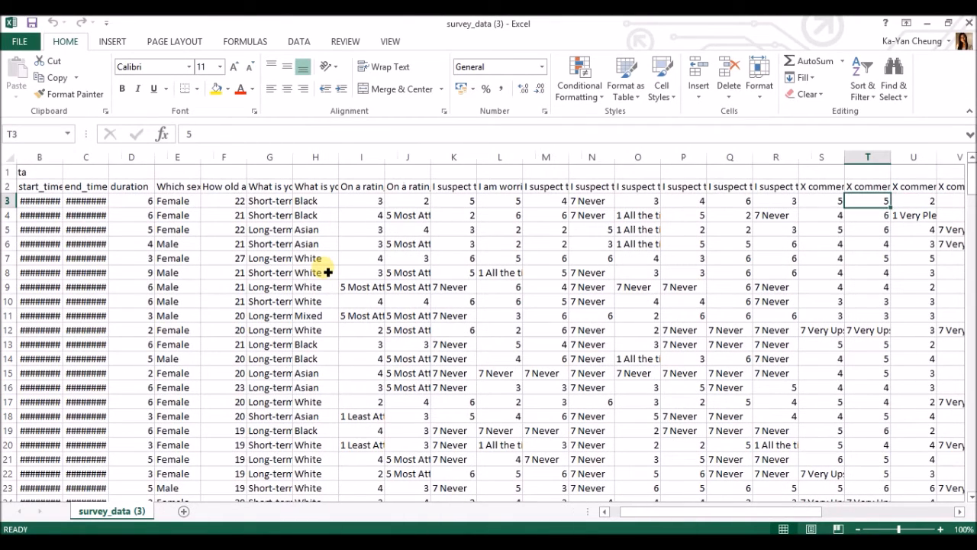
left_click(224, 229)
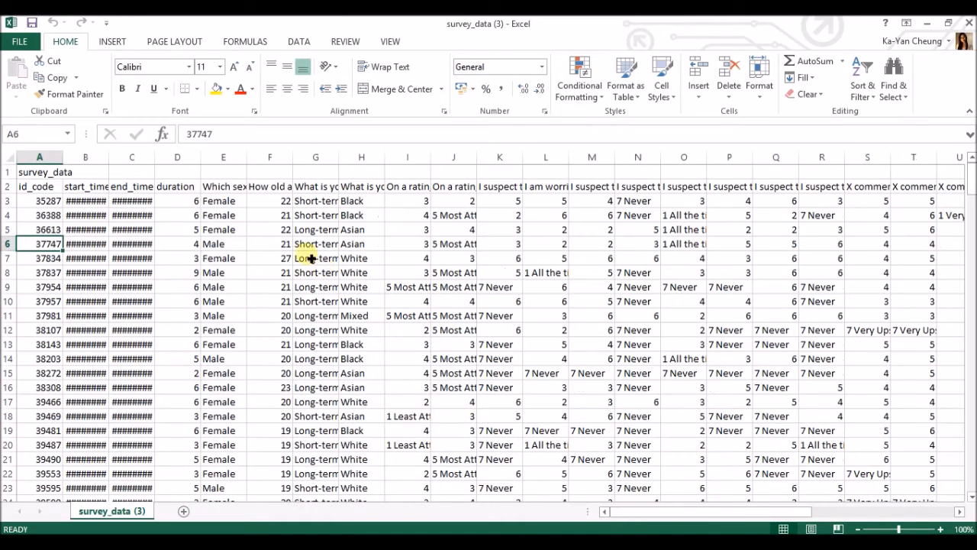
left_click_drag(85, 200, 177, 273)
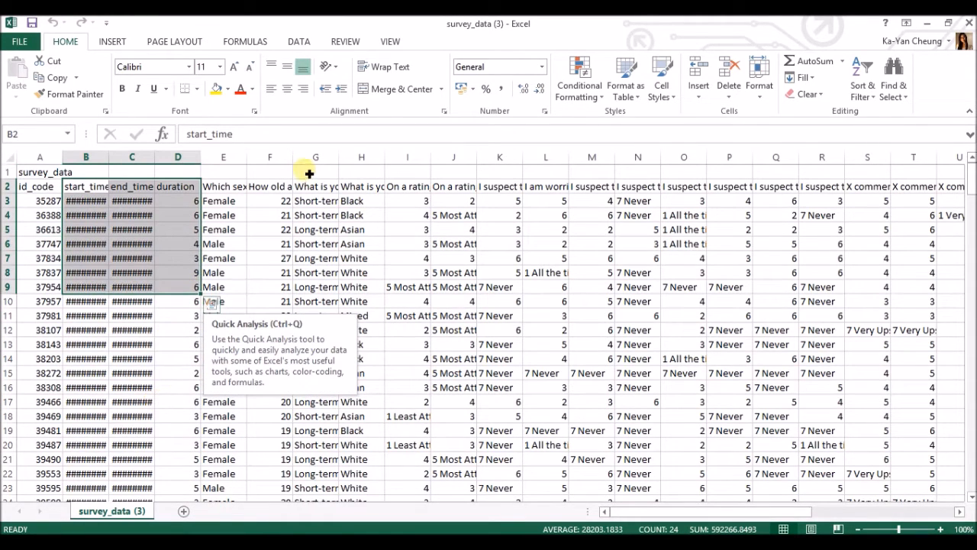
mouse_move(181, 332)
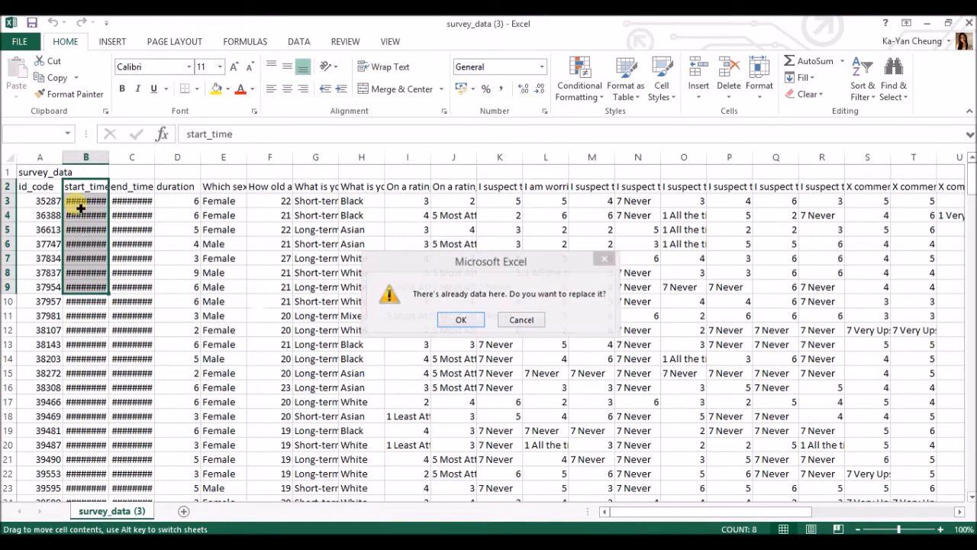
left_click(461, 319)
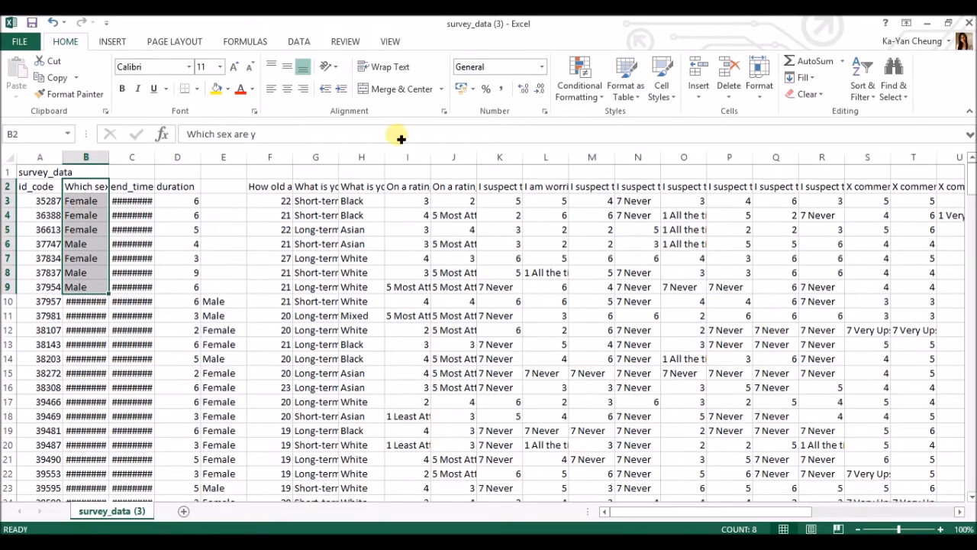
mouse_move(392, 323)
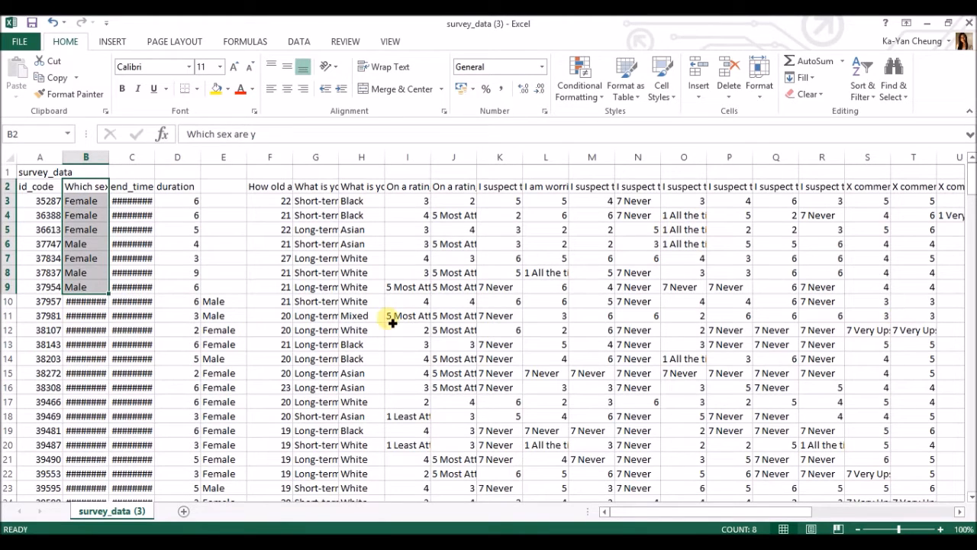
Inspect lower rows where sex and duration shifted columns, then return to the top.
left_click(407, 316)
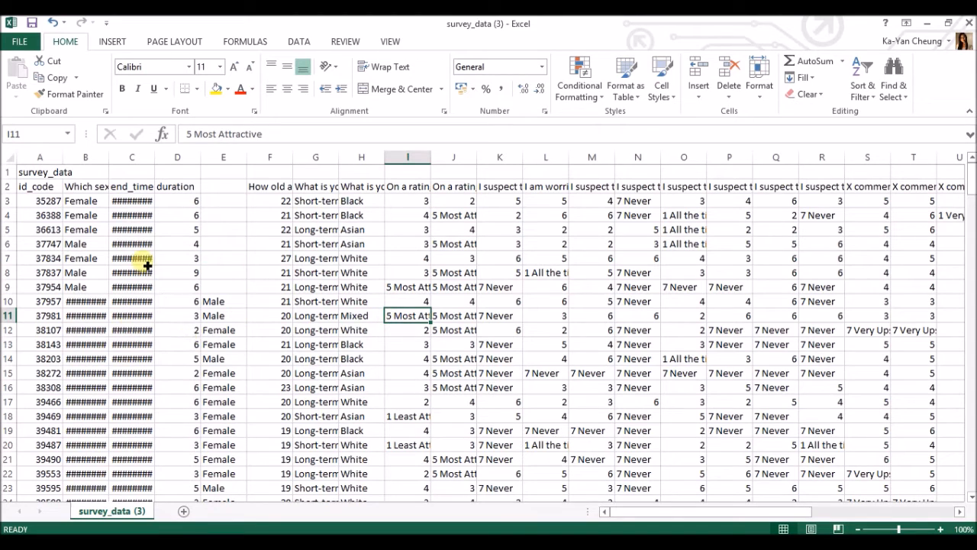
left_click(177, 329)
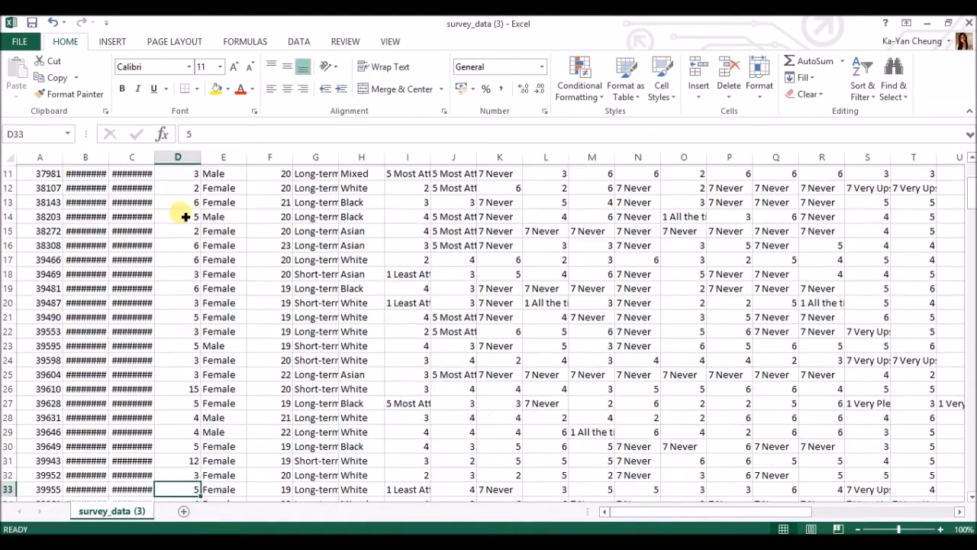
scroll("down", 3)
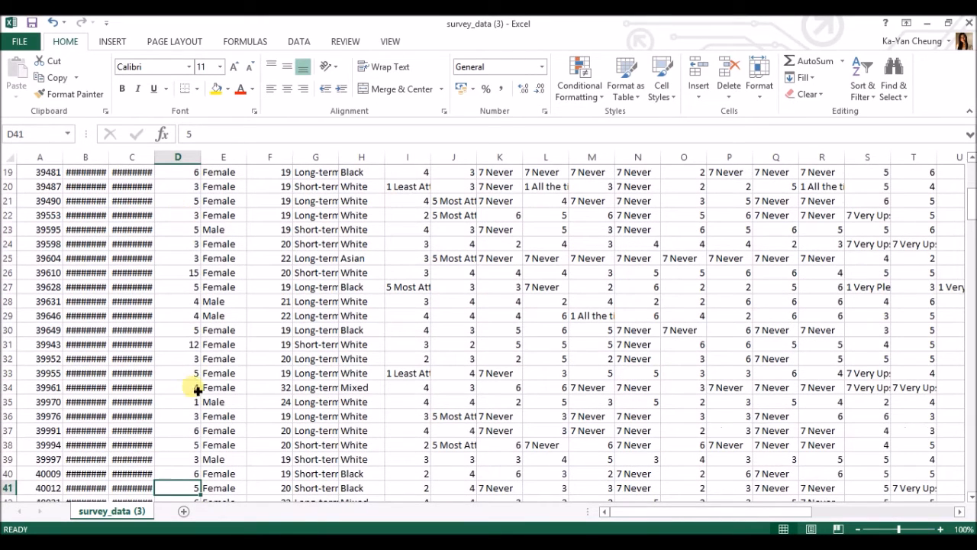
left_click(177, 387)
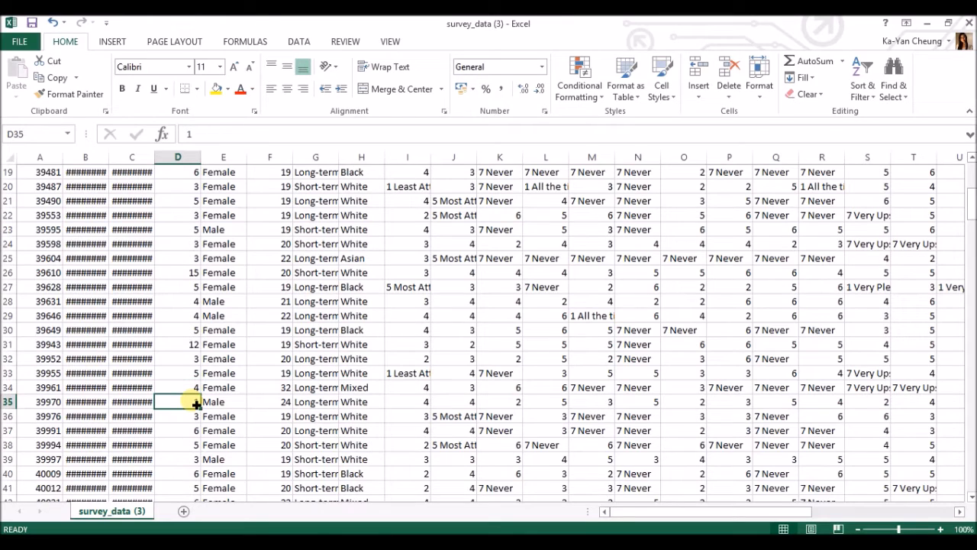
left_click(178, 387)
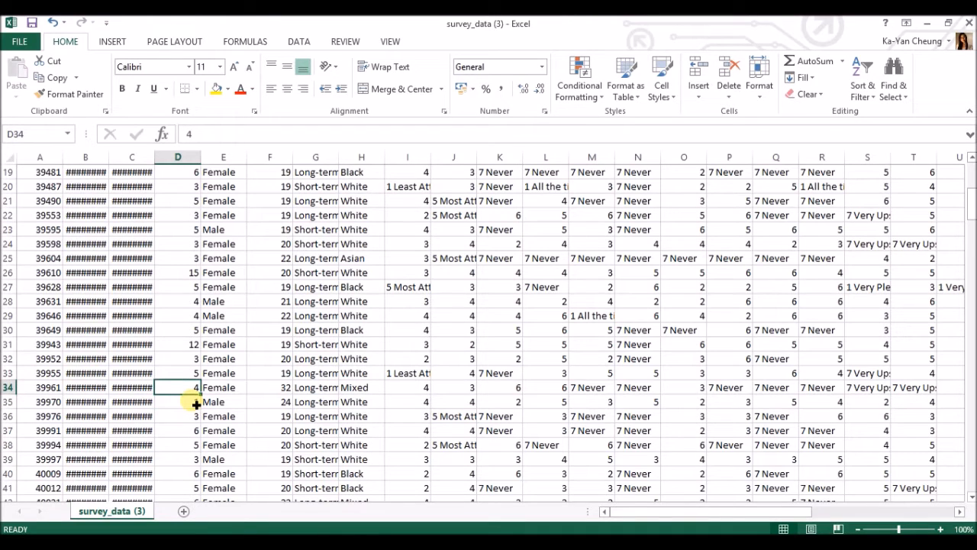
key("ctrl+Home")
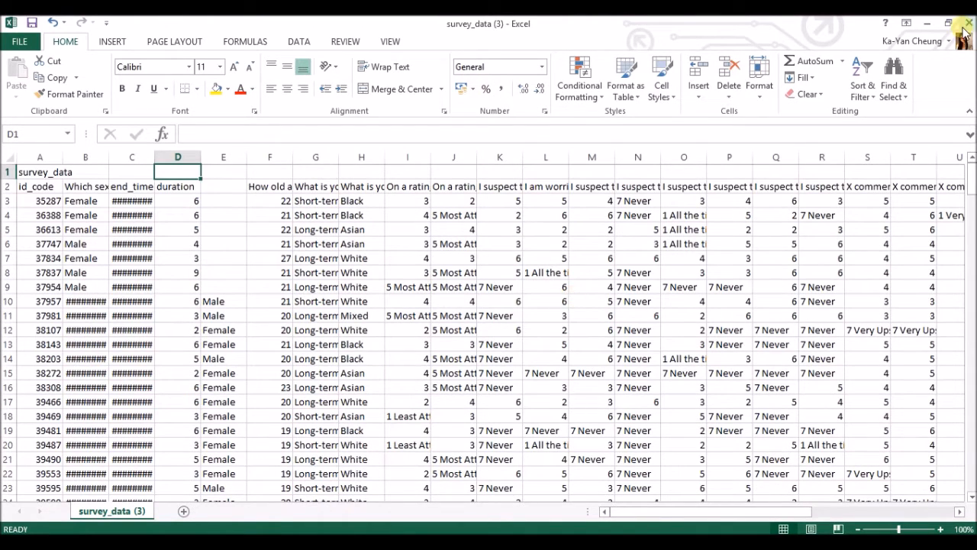
Close the survey workbook without saving, open the prepared workbook and show its Data sheet.
left_click(965, 23)
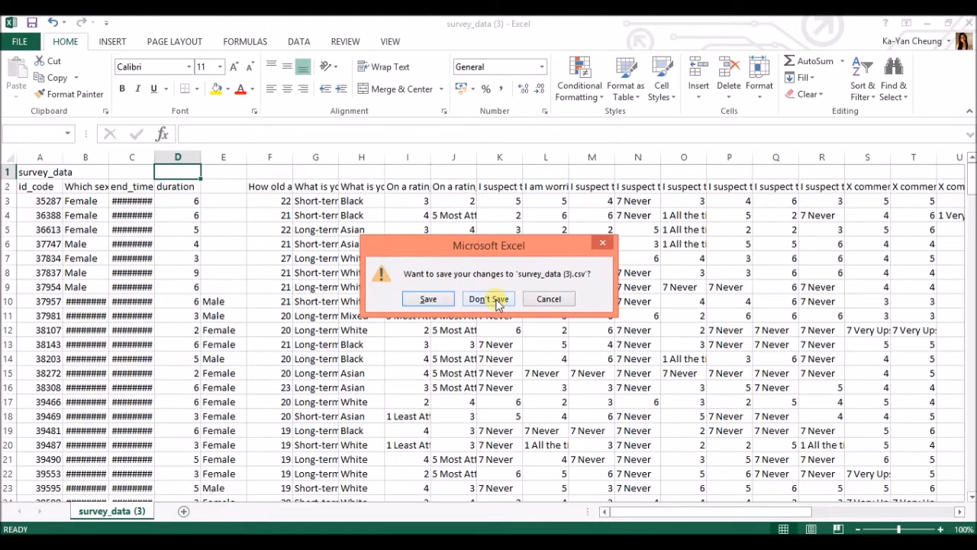
left_click(488, 299)
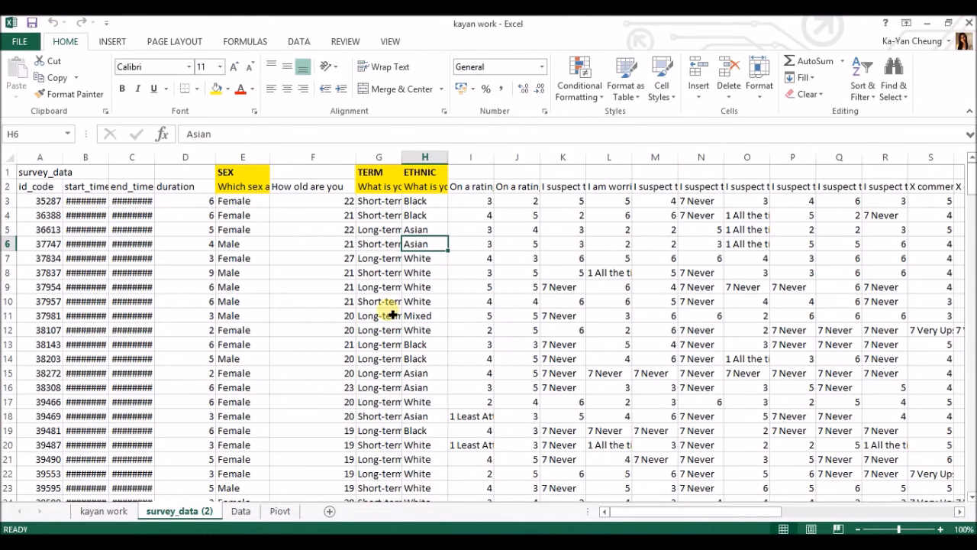
left_click(131, 244)
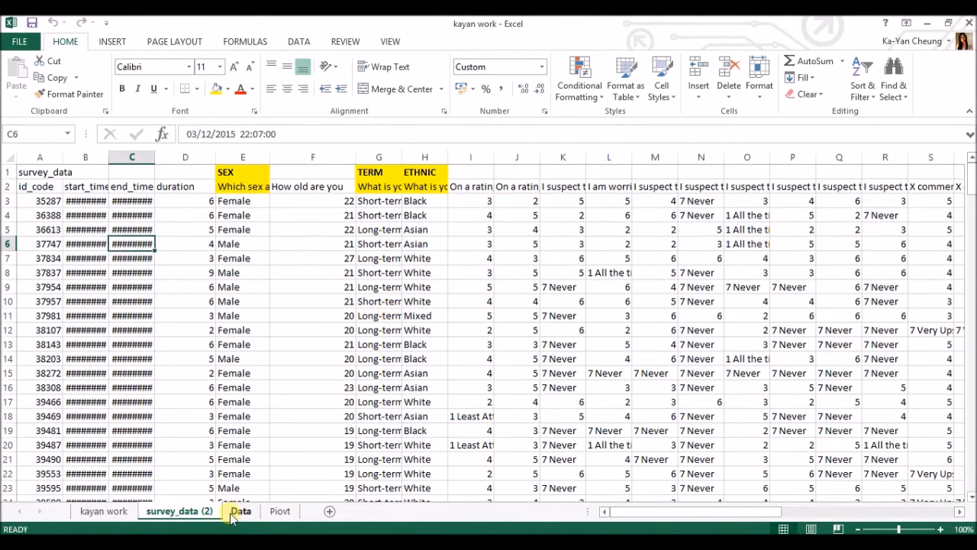
left_click(240, 511)
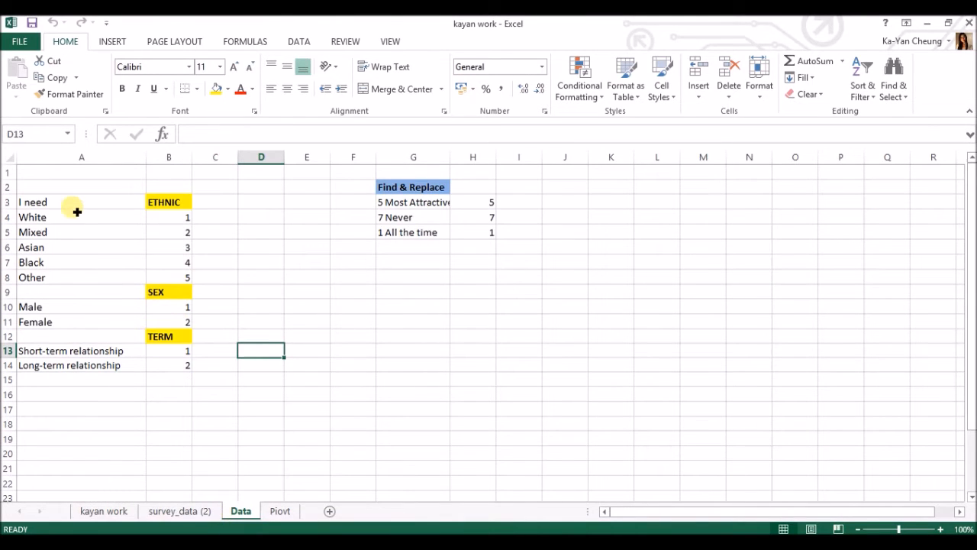
Review the ETHNIC, SEX and TERM code numbers and the Find & Replace list.
left_click_drag(80, 217, 80, 277)
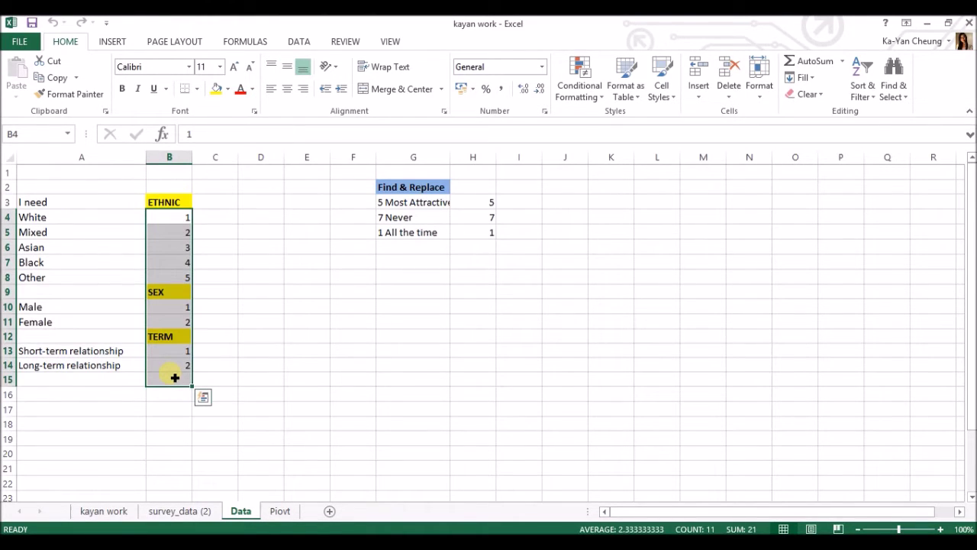
left_click(53, 217)
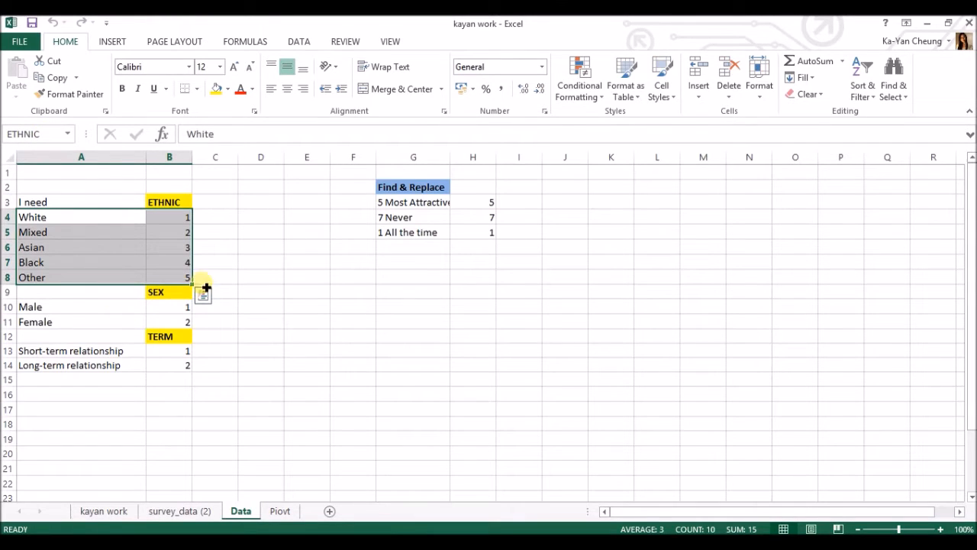
left_click(413, 233)
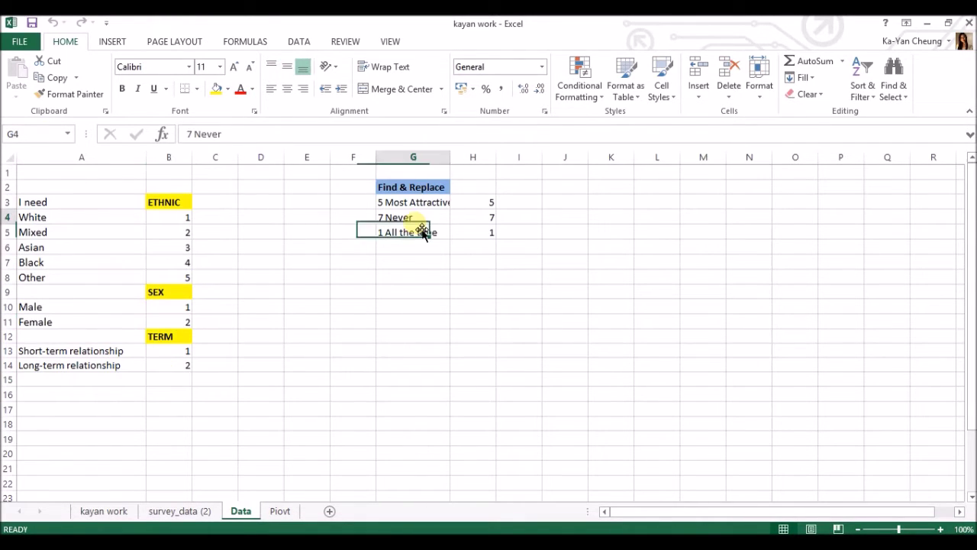
left_click(413, 217)
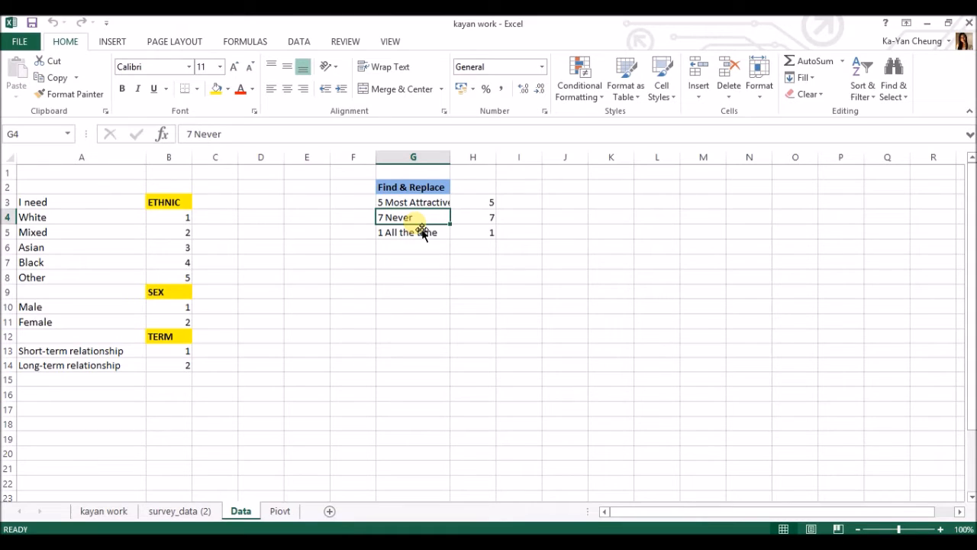
mouse_move(221, 466)
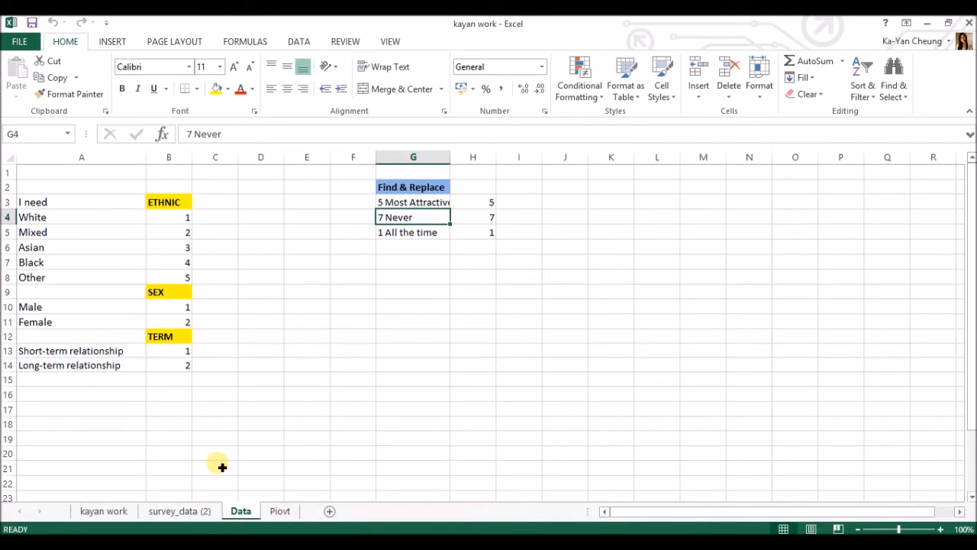
Go to the survey_data (2) sheet showing text answers for sex, term and ethnicity.
left_click(179, 511)
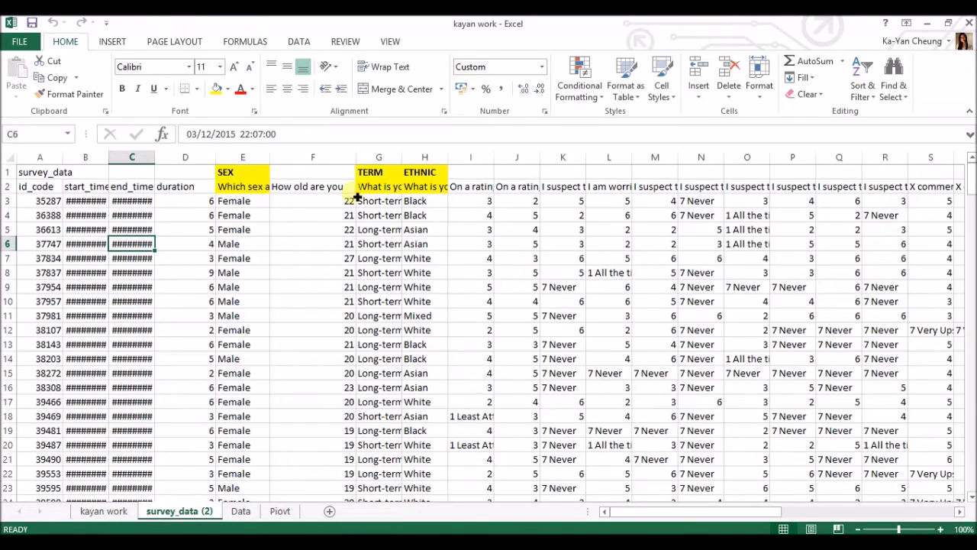
mouse_move(374, 269)
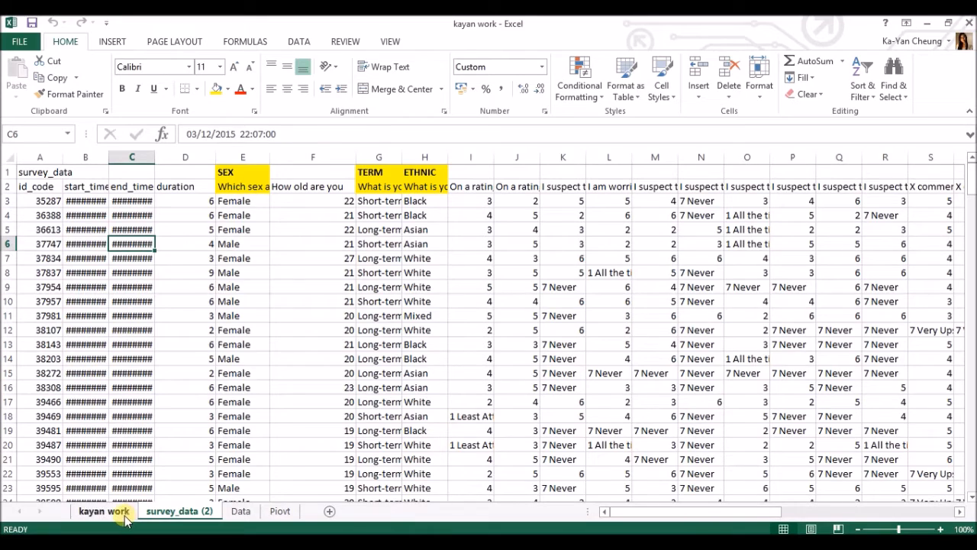
On kayan work, inspect the SEX lookup formulas and compare them with the Data sheet codes.
left_click(379, 429)
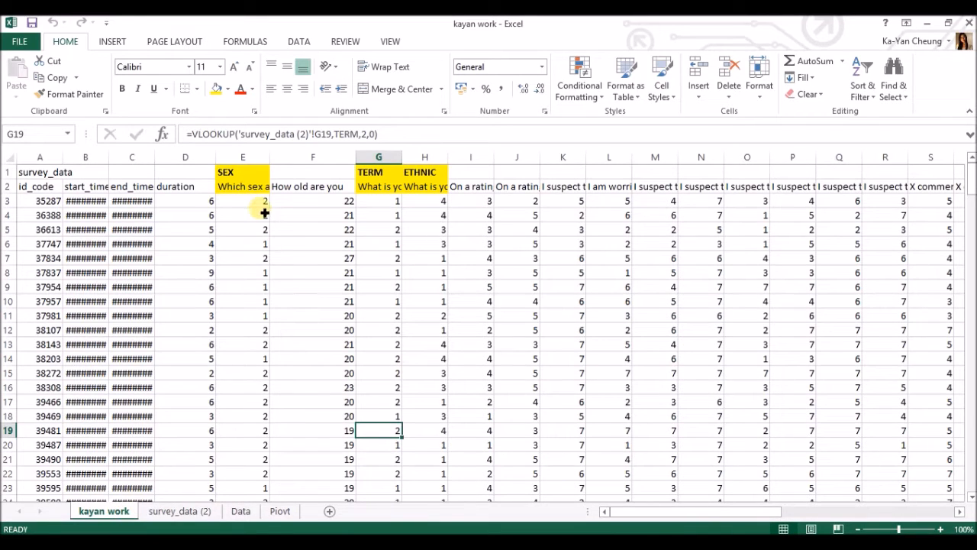
left_click(242, 214)
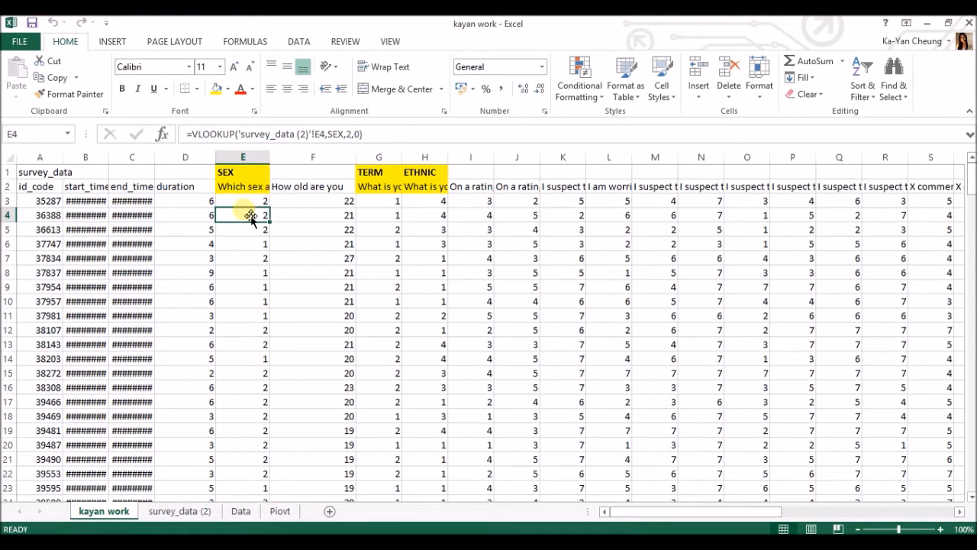
left_click(243, 200)
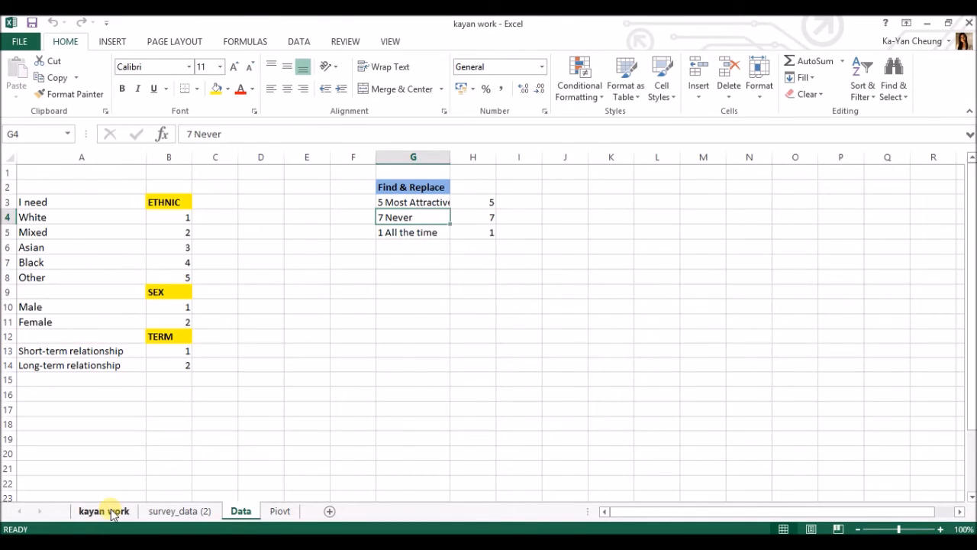
left_click(103, 511)
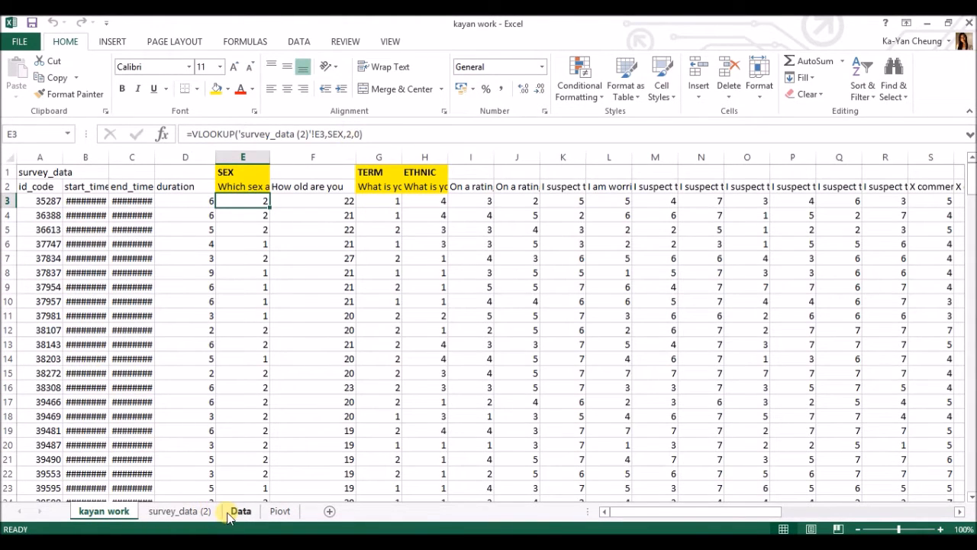
left_click(241, 511)
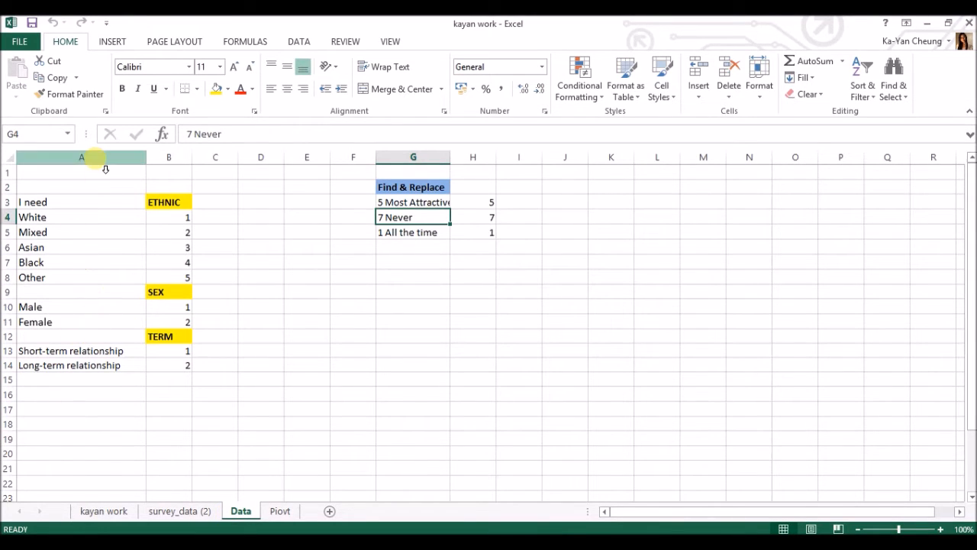
mouse_move(181, 188)
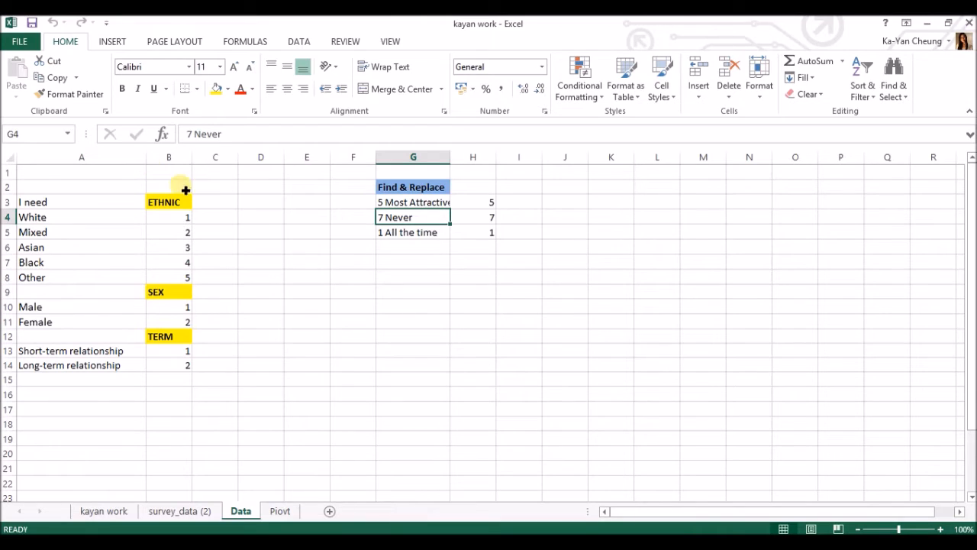
mouse_move(188, 312)
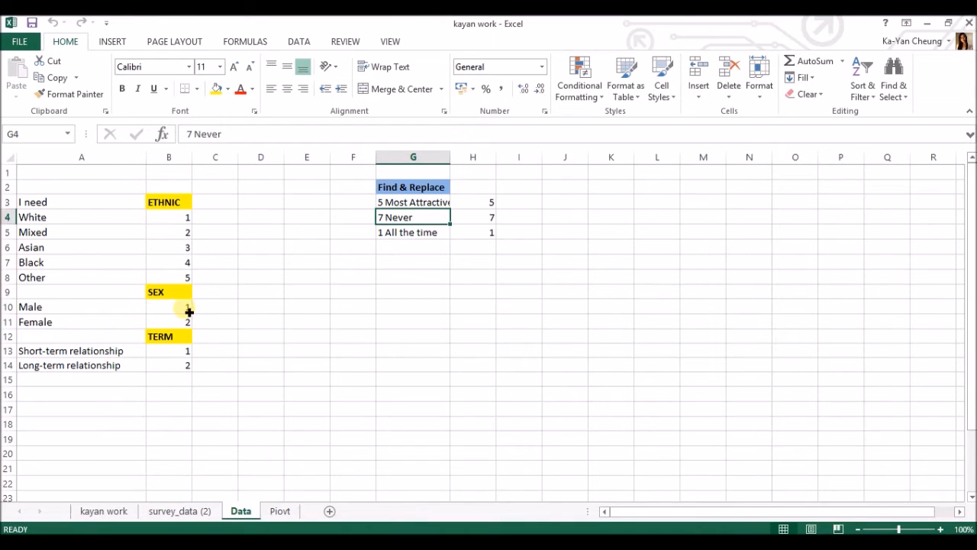
mouse_move(80, 365)
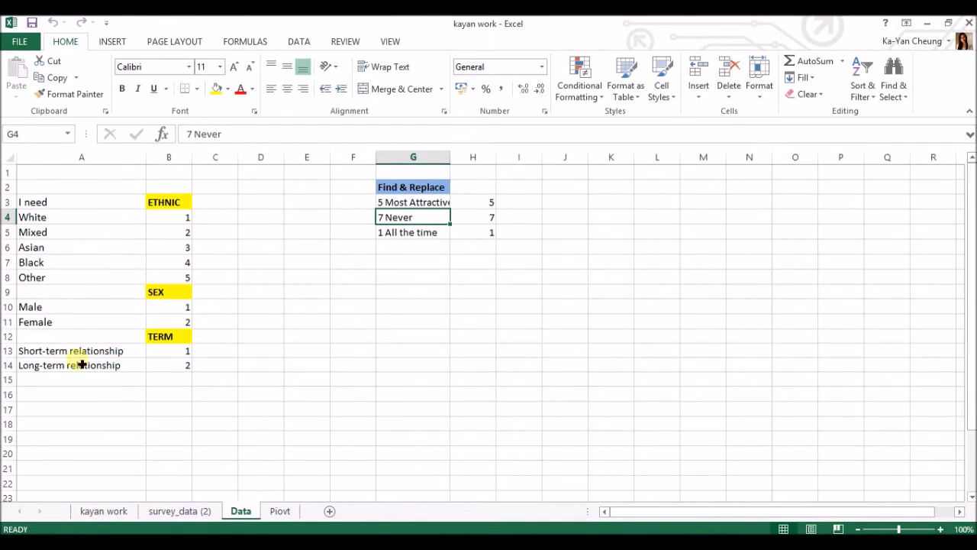
mouse_move(140, 177)
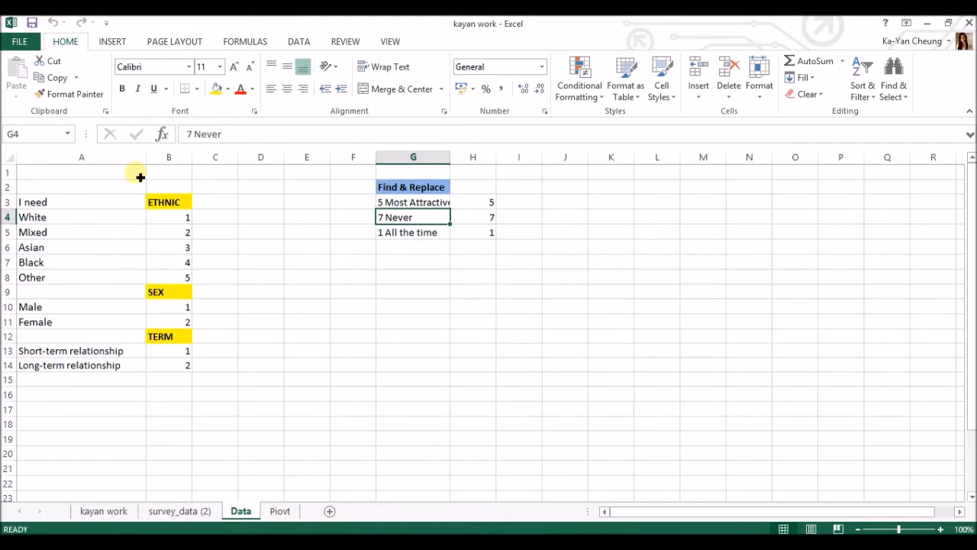
mouse_move(315, 357)
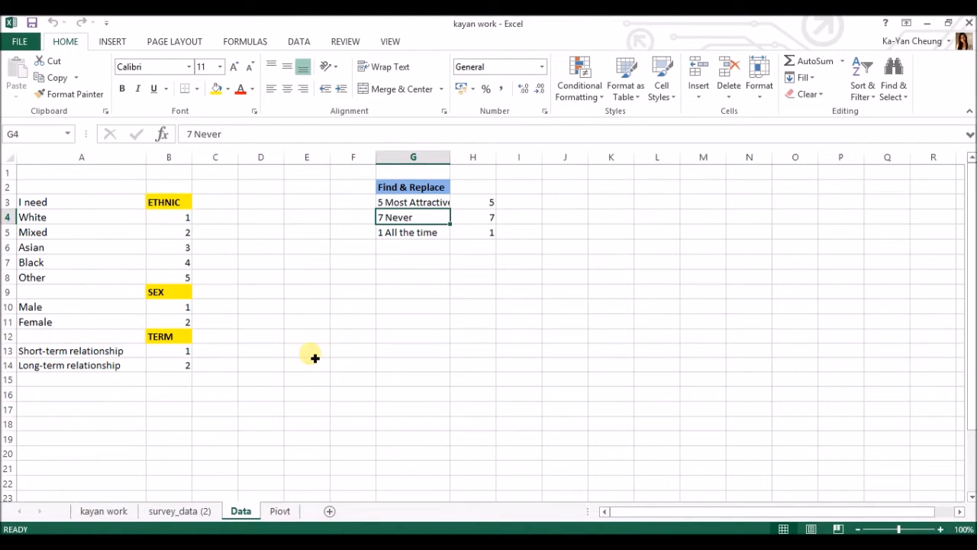
mouse_move(653, 317)
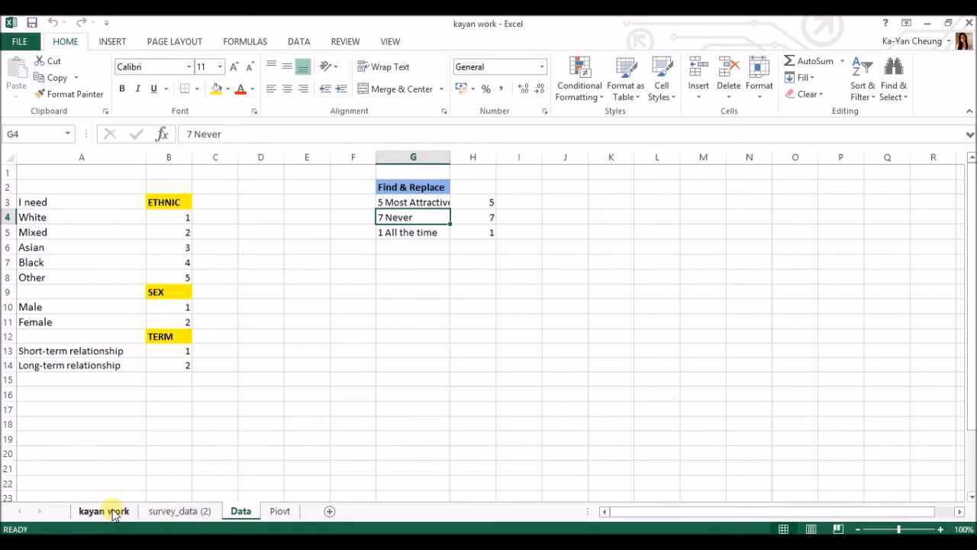
Check the TERM and ETHNIC lookup formulas in G3 and H3 against the Data sheet.
left_click(103, 511)
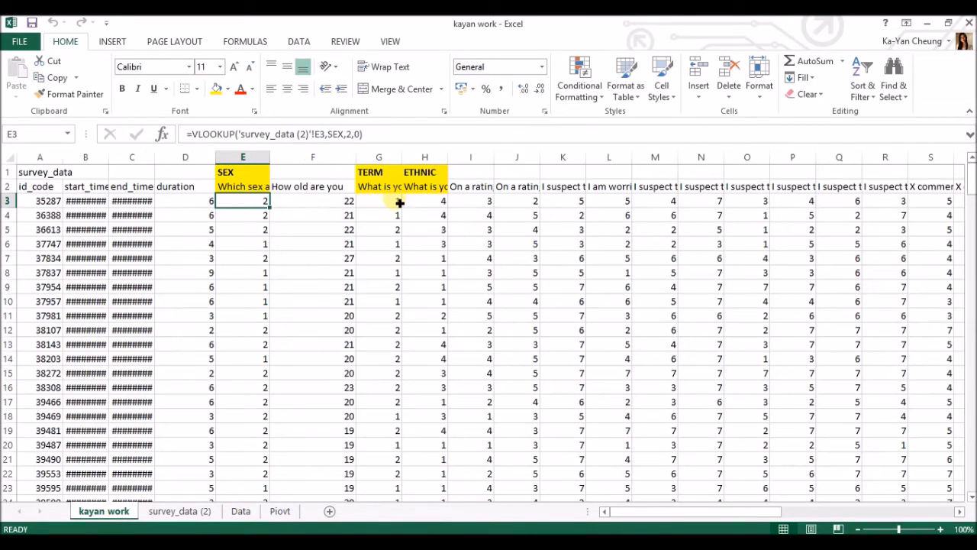
left_click(425, 201)
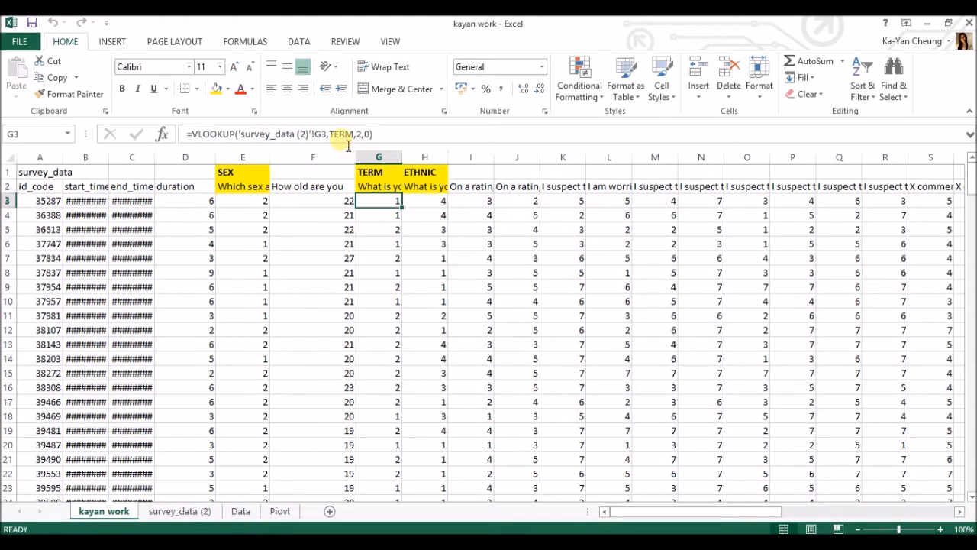
mouse_move(325, 137)
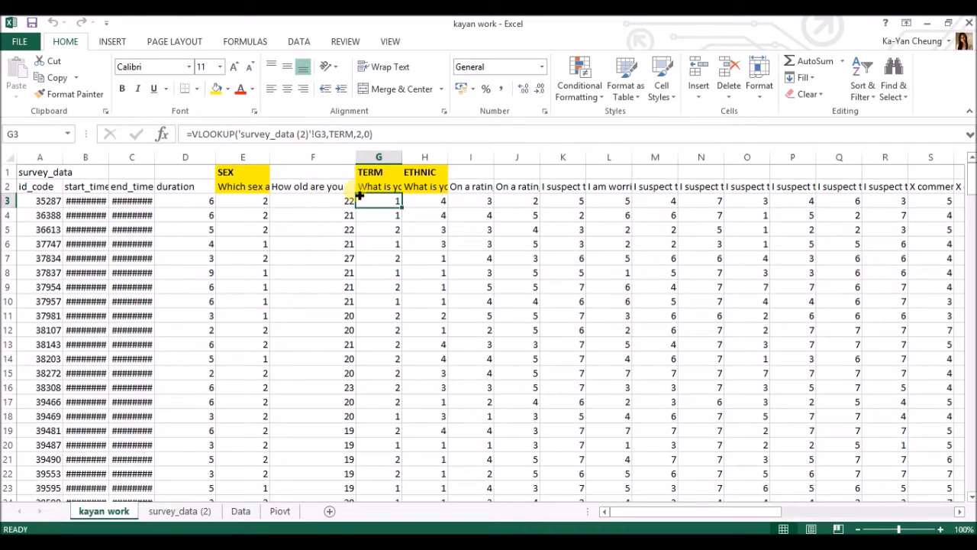
left_click(426, 200)
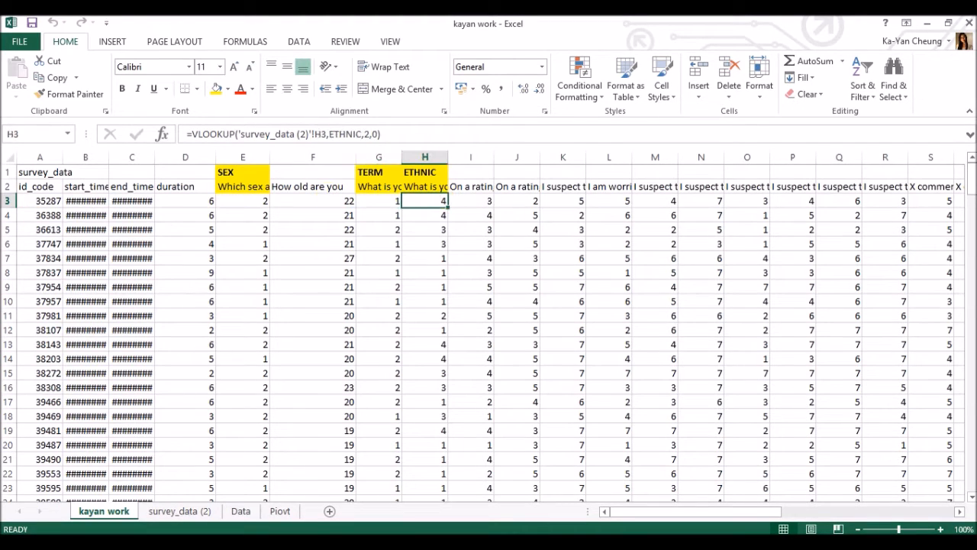
mouse_move(352, 134)
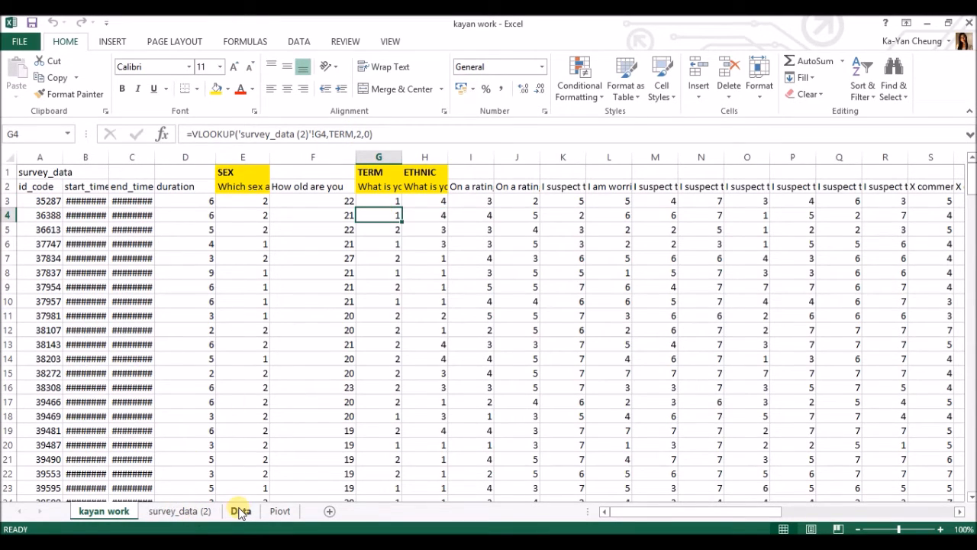
left_click(240, 511)
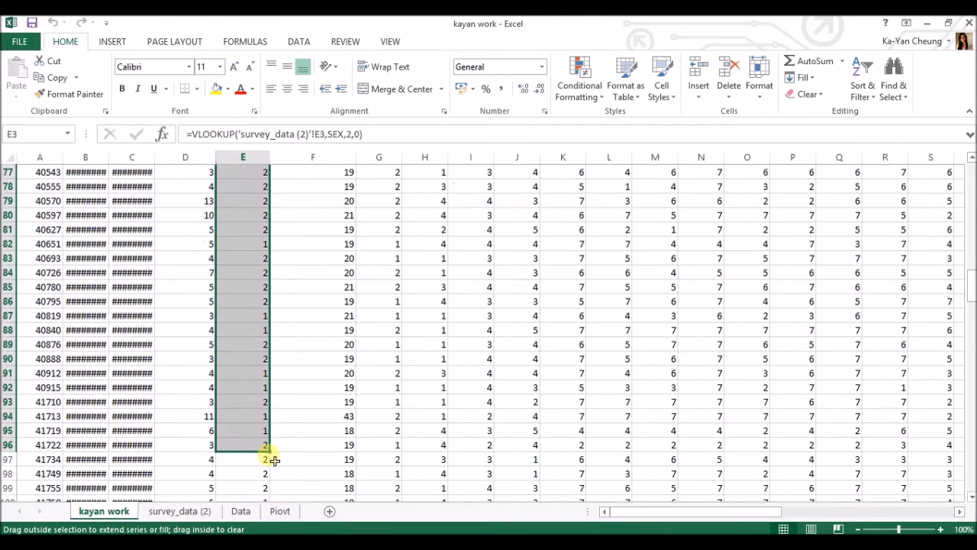
left_click(313, 316)
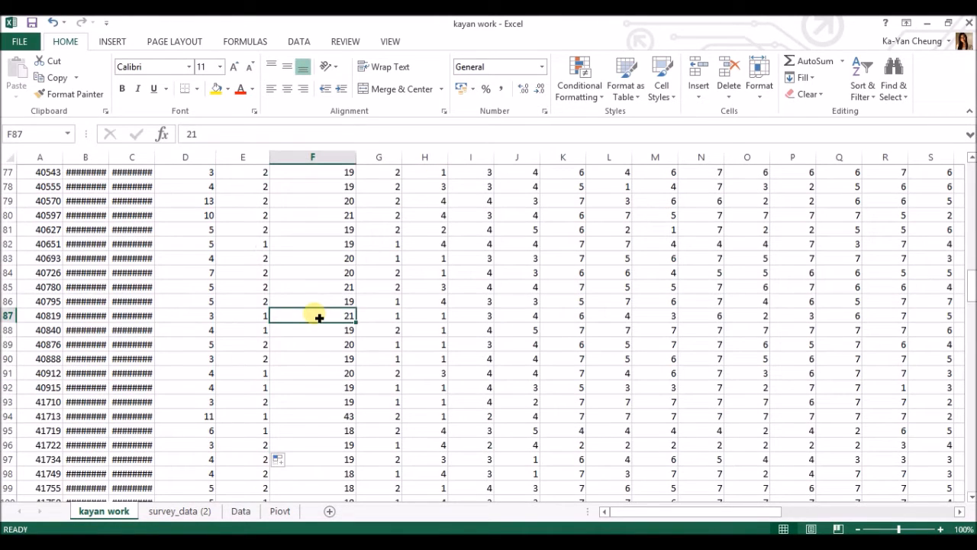
scroll("up", 3)
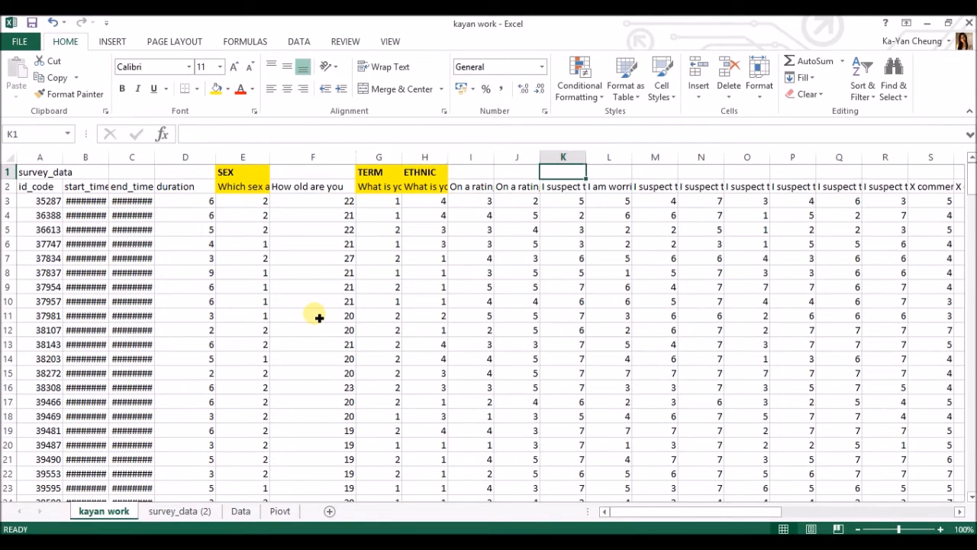
mouse_move(603, 356)
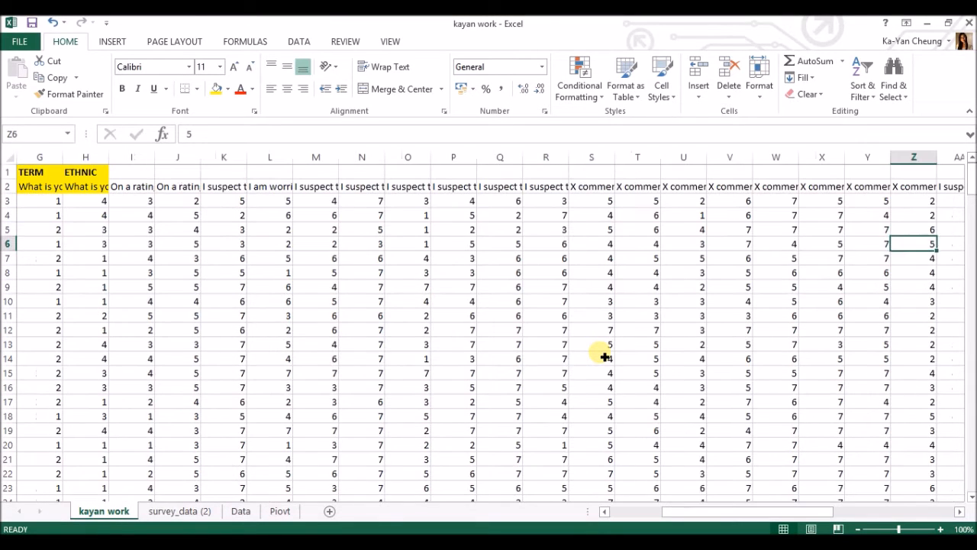
Look up the number for '5 Most Attractive' in the Data sheet's Find & Replace list.
scroll("left", 3)
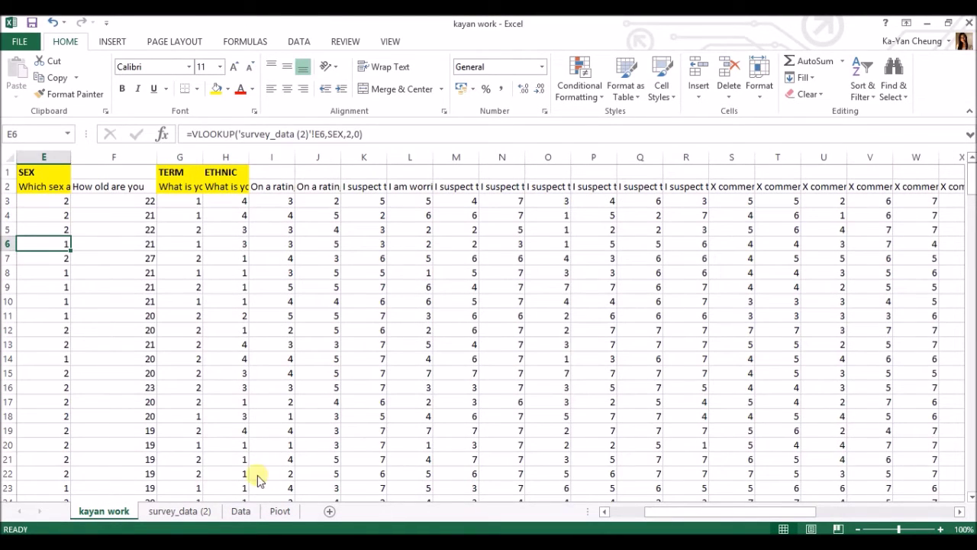
left_click(178, 510)
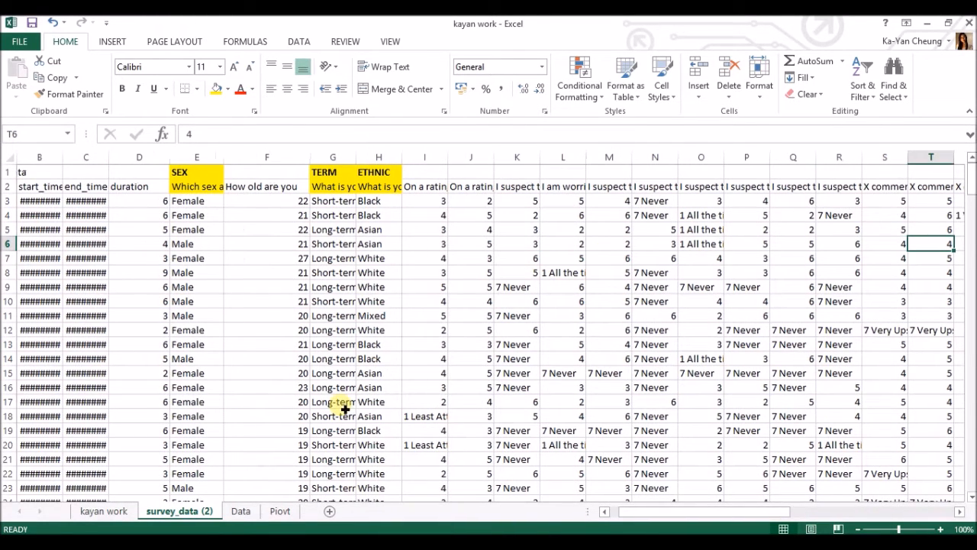
left_click(240, 511)
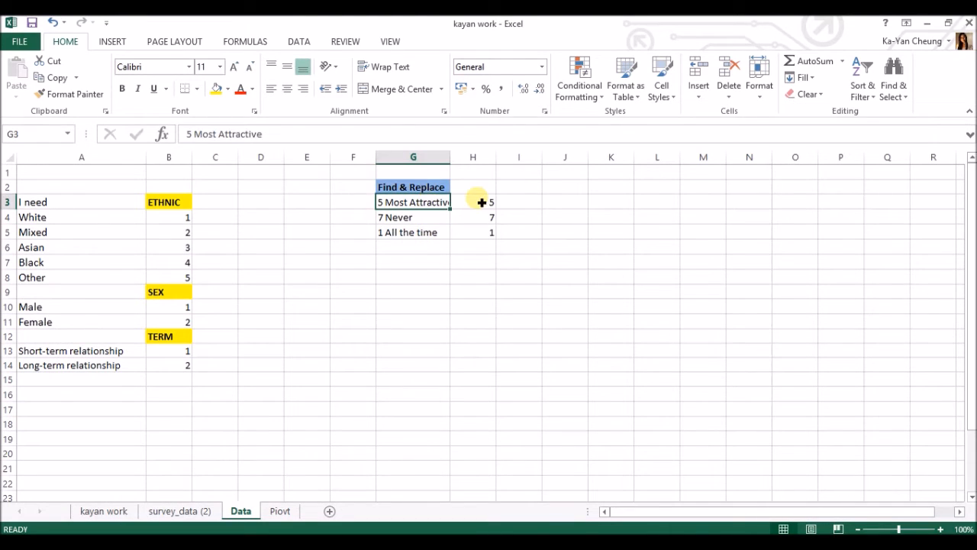
left_click(474, 201)
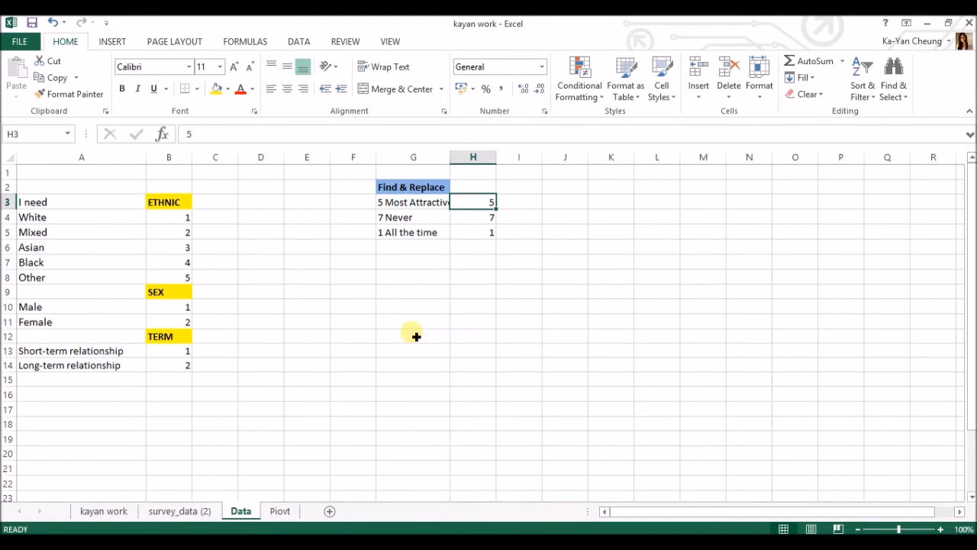
On survey_data (2), select a '1 All the time' rating and open Find & Select.
left_click(179, 510)
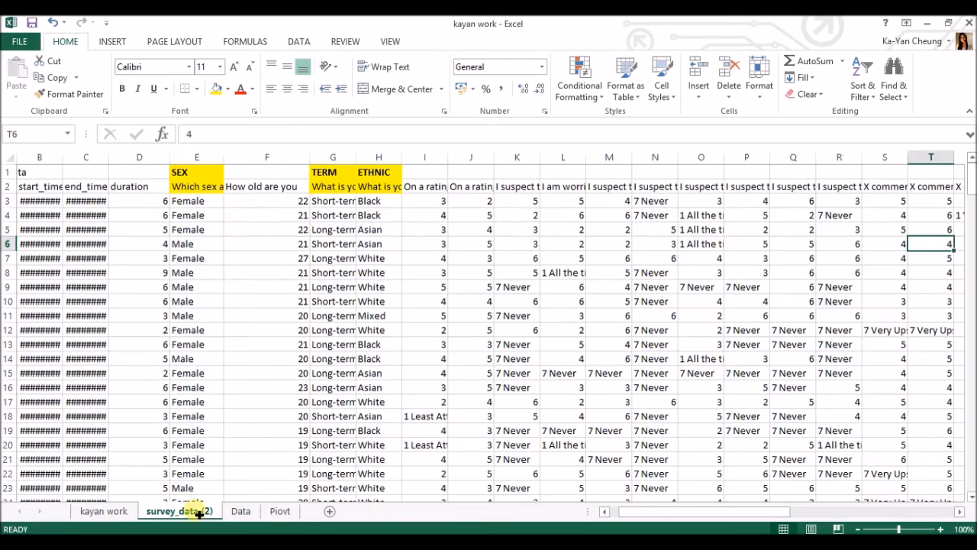
left_click(563, 273)
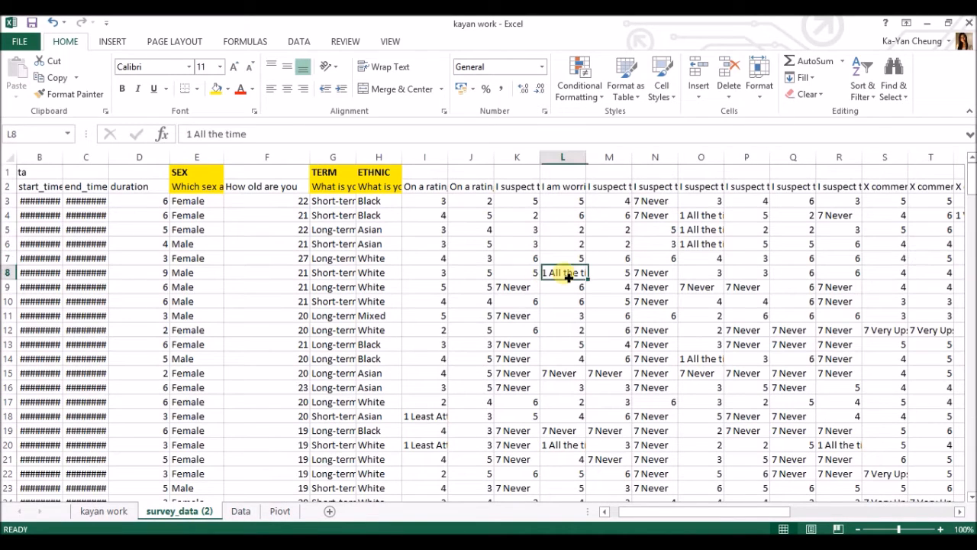
left_click(895, 77)
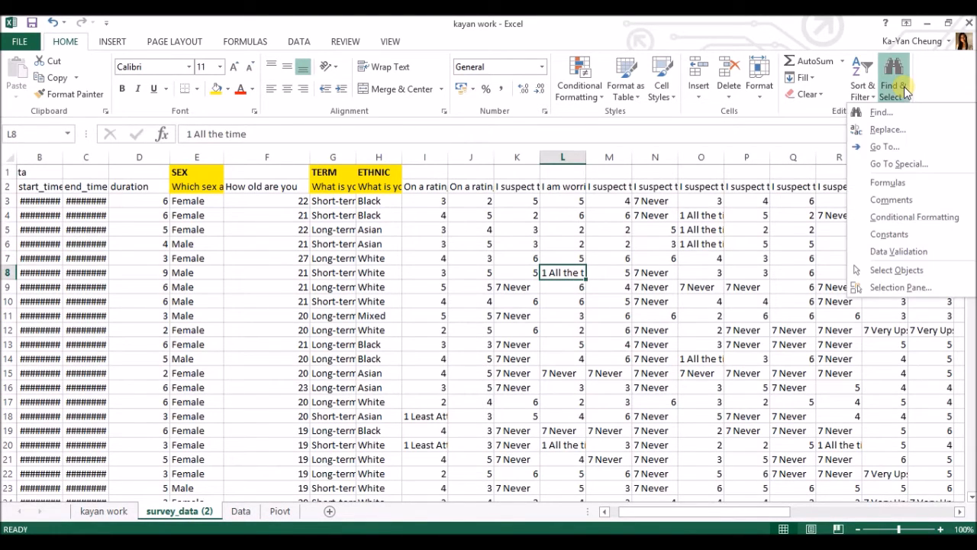
Replace all '1 All the time' answers with 1.
left_click(489, 306)
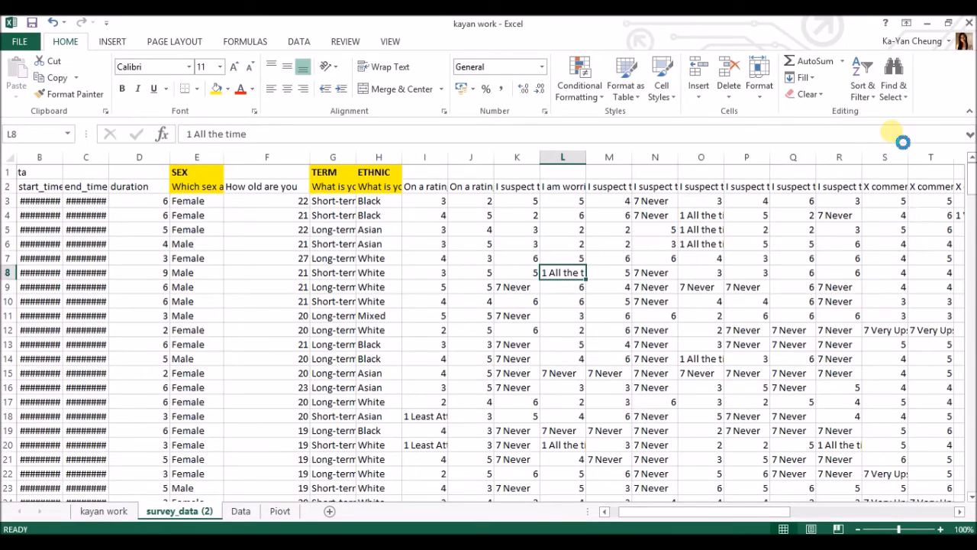
key("ctrl+h")
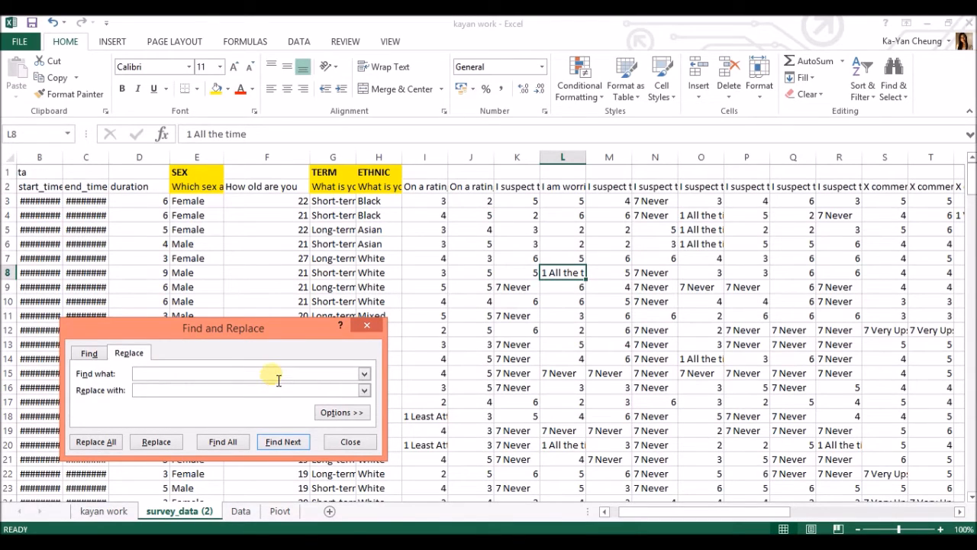
type("1 All")
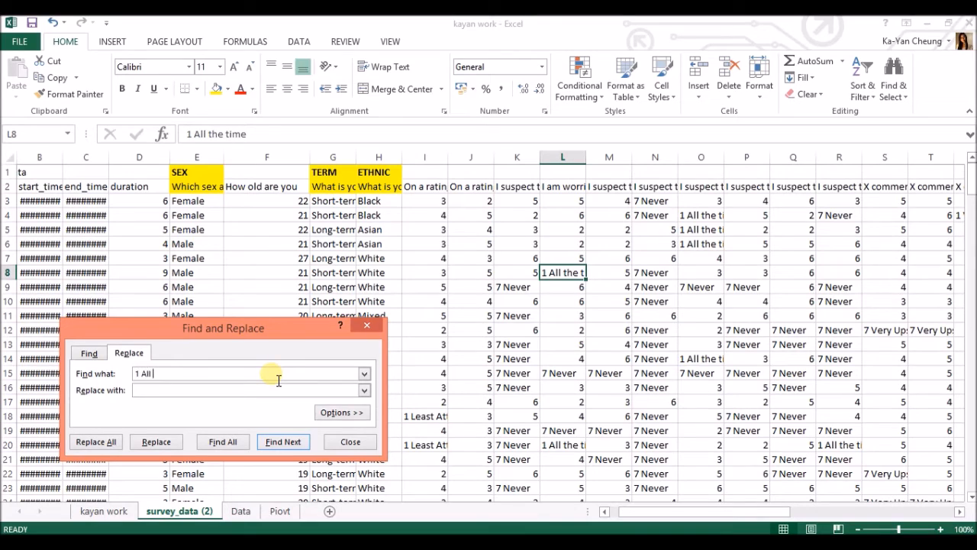
type("the time")
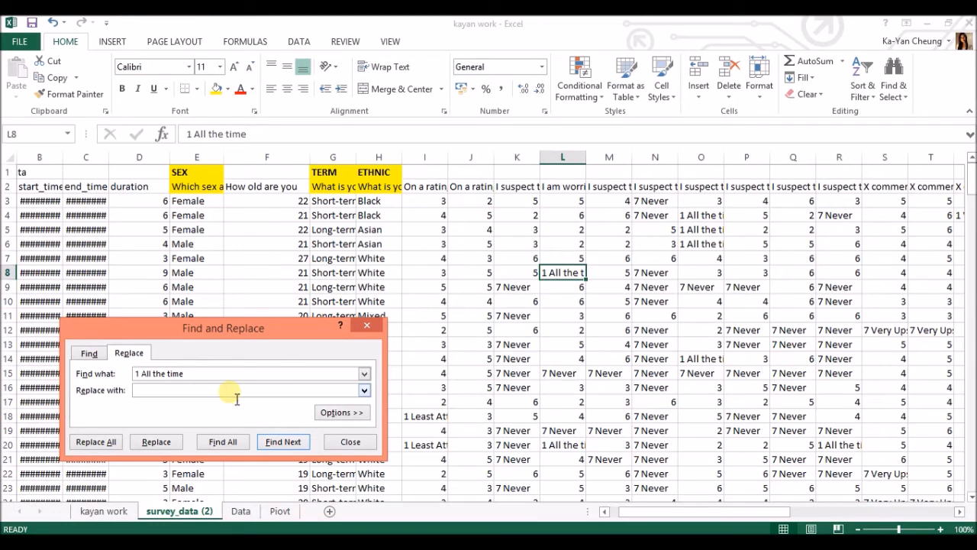
type("1")
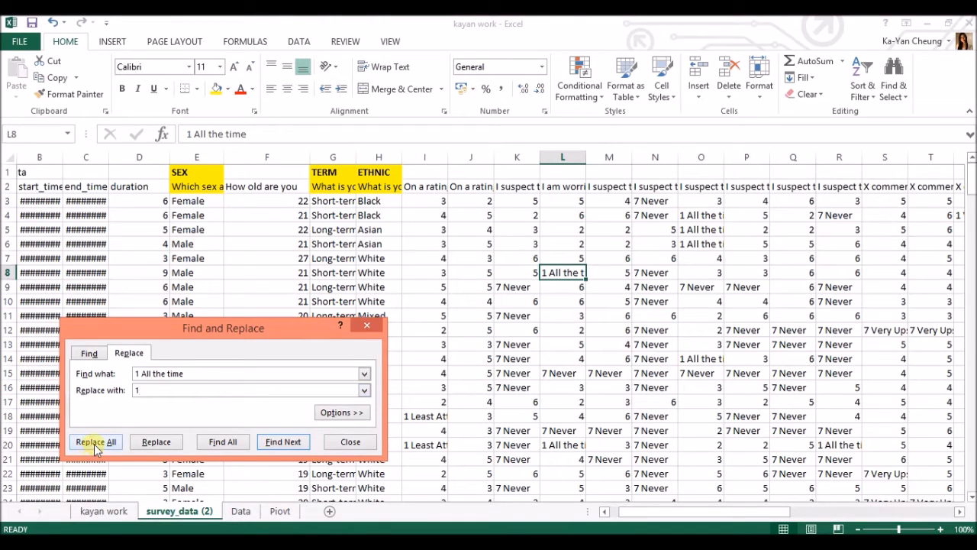
left_click(96, 442)
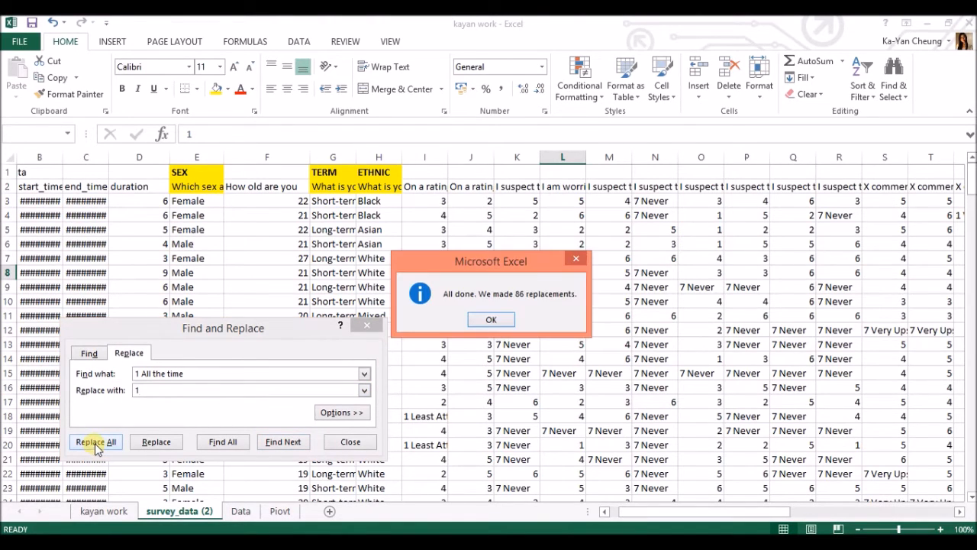
left_click(491, 319)
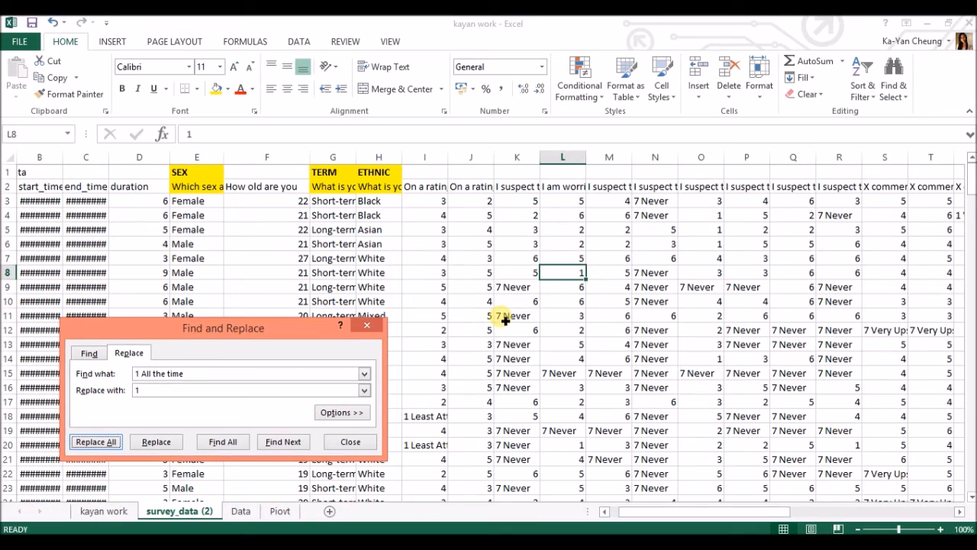
mouse_move(659, 269)
type("7")
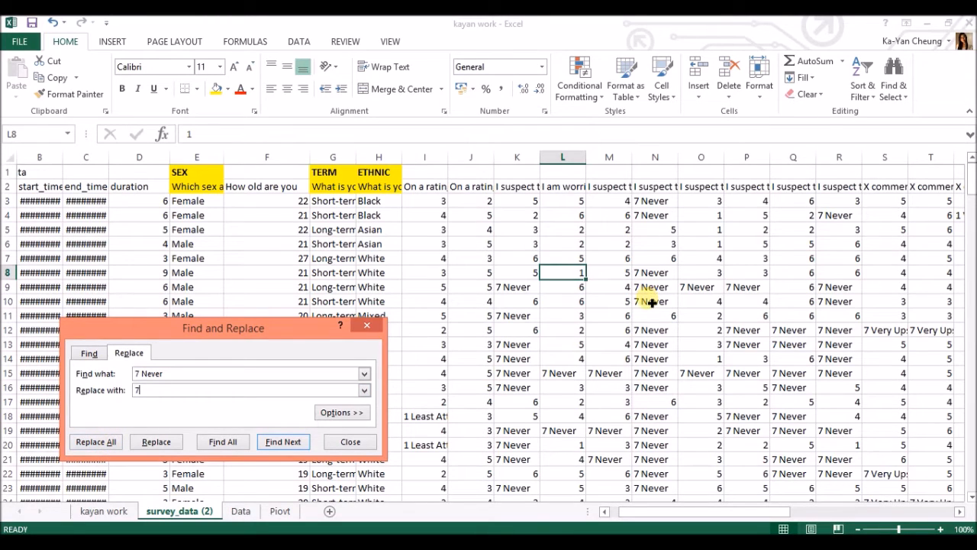
Replace all '7 Never' answers with 7 and '1 Least Attractive' with 1.
left_click(96, 442)
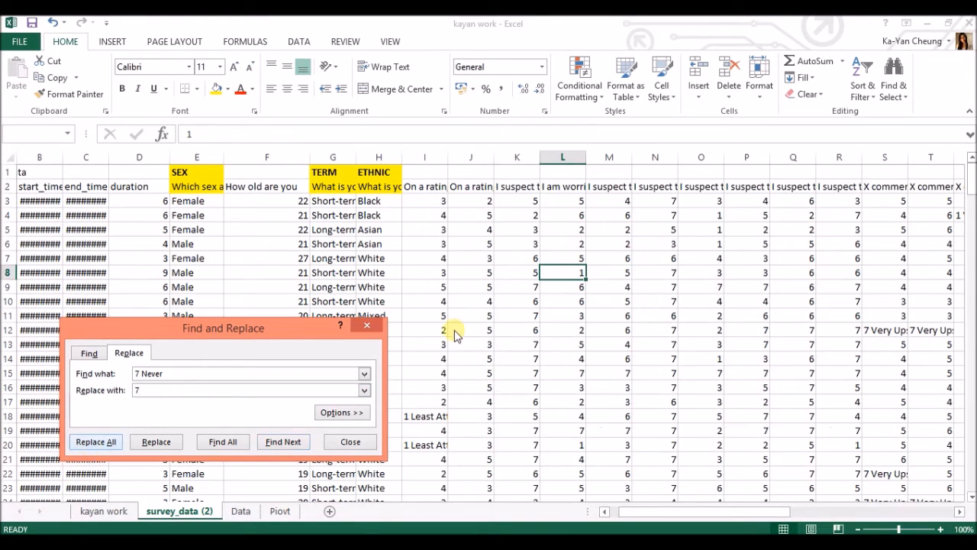
left_click(95, 441)
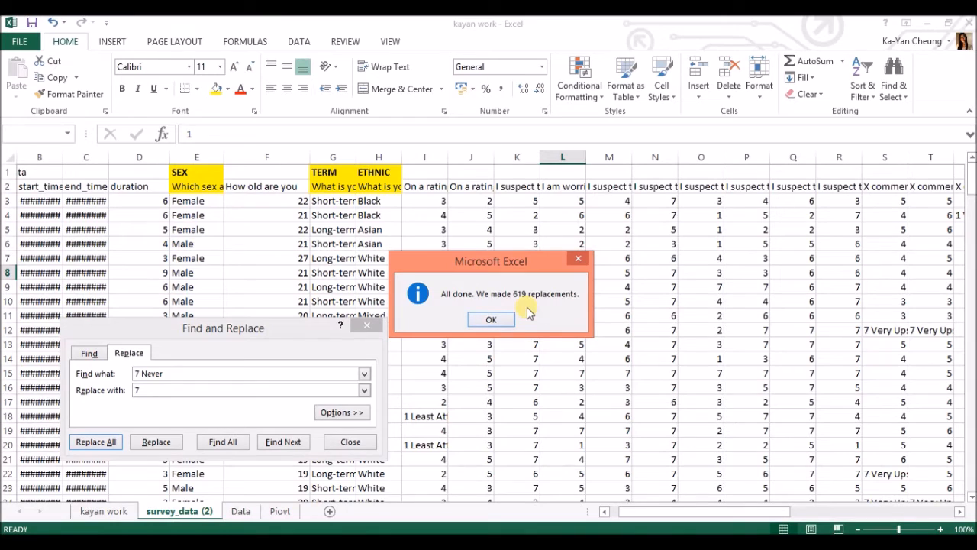
left_click(491, 320)
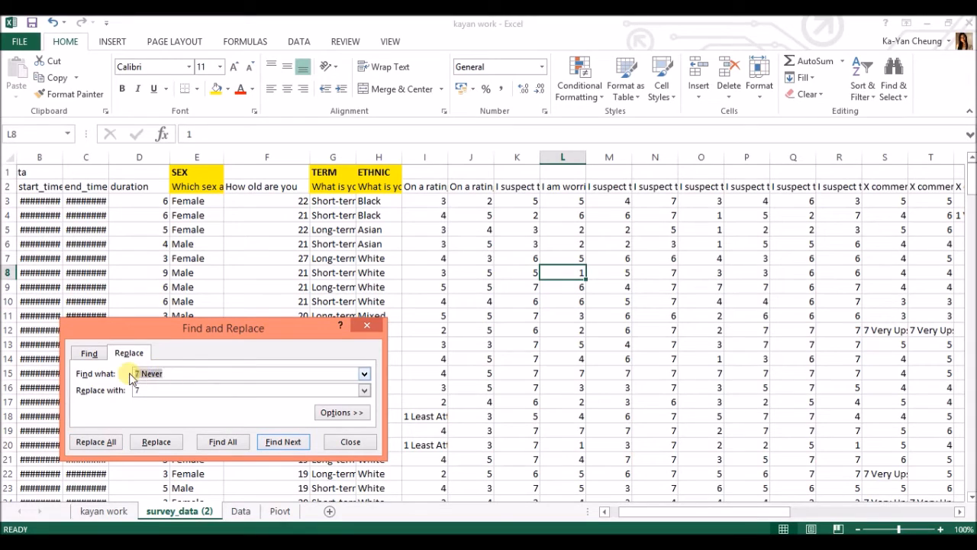
type("Le")
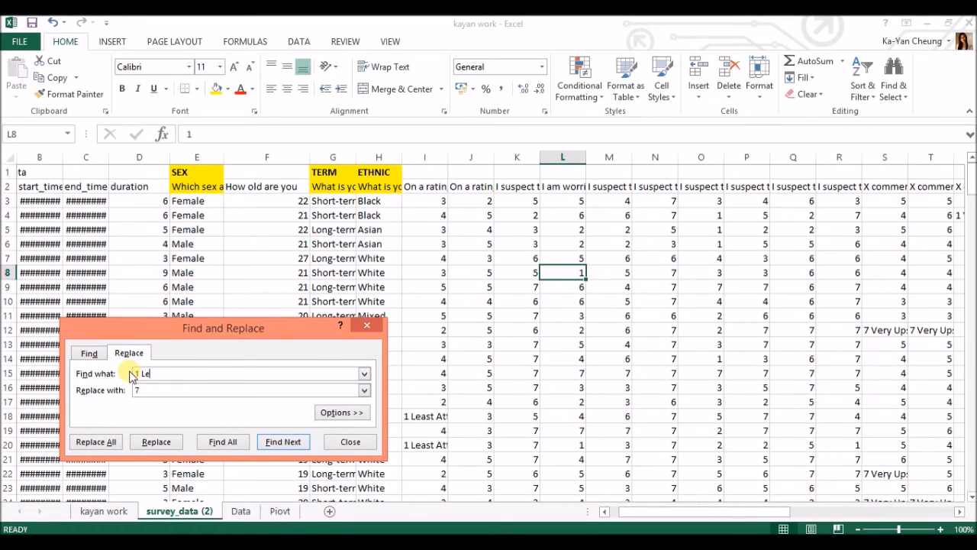
type("ast")
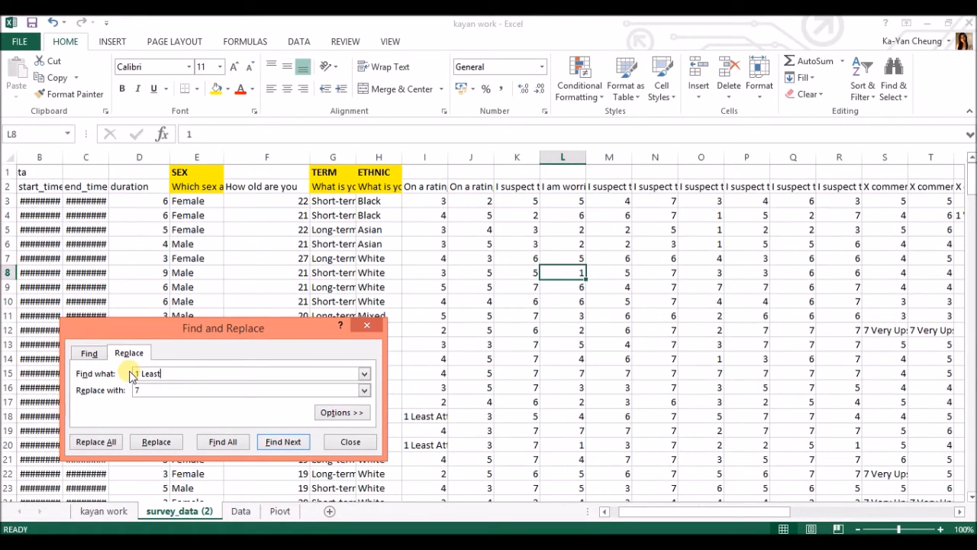
type("Attractive")
left_click(251, 390)
type("1")
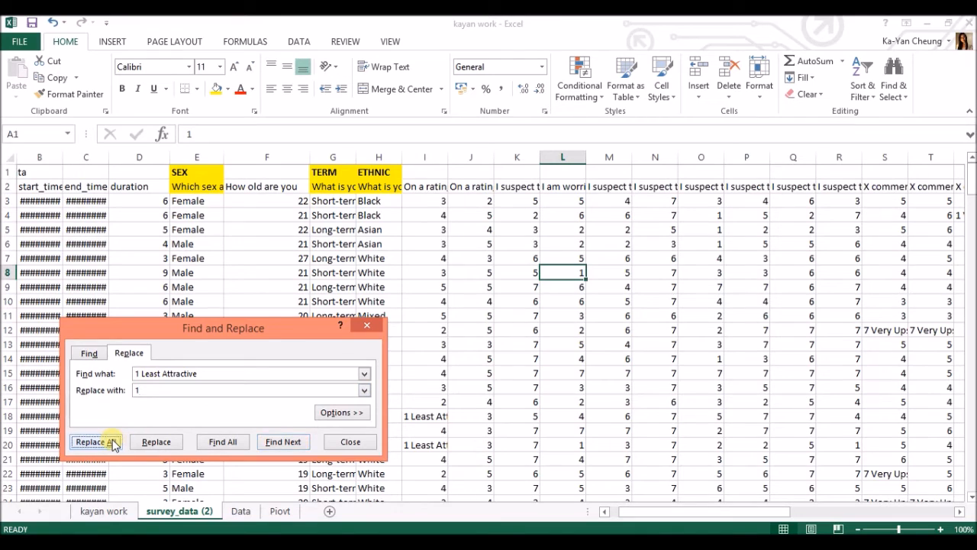
left_click(95, 441)
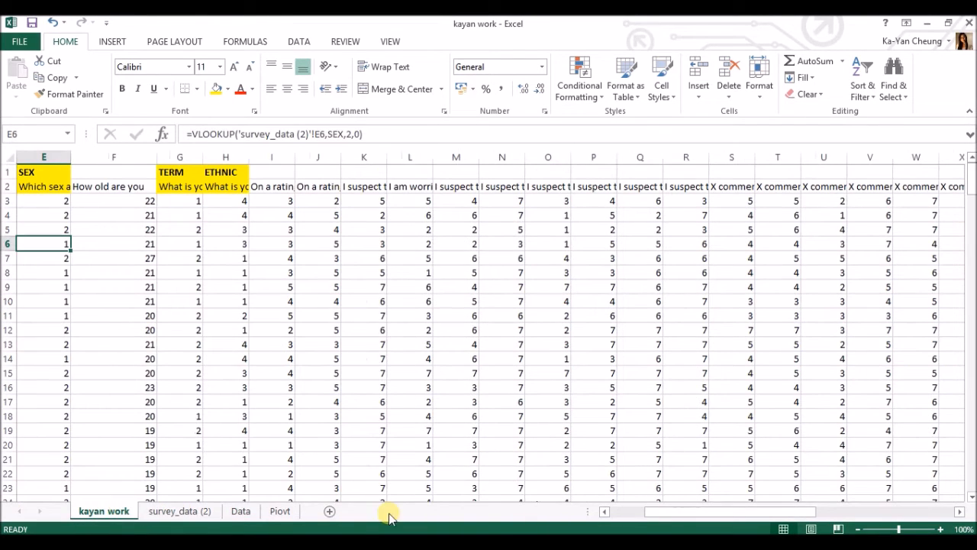
Close Find and Replace and scroll through the sheet checking TERM formulas and recoded ratings.
left_click(340, 358)
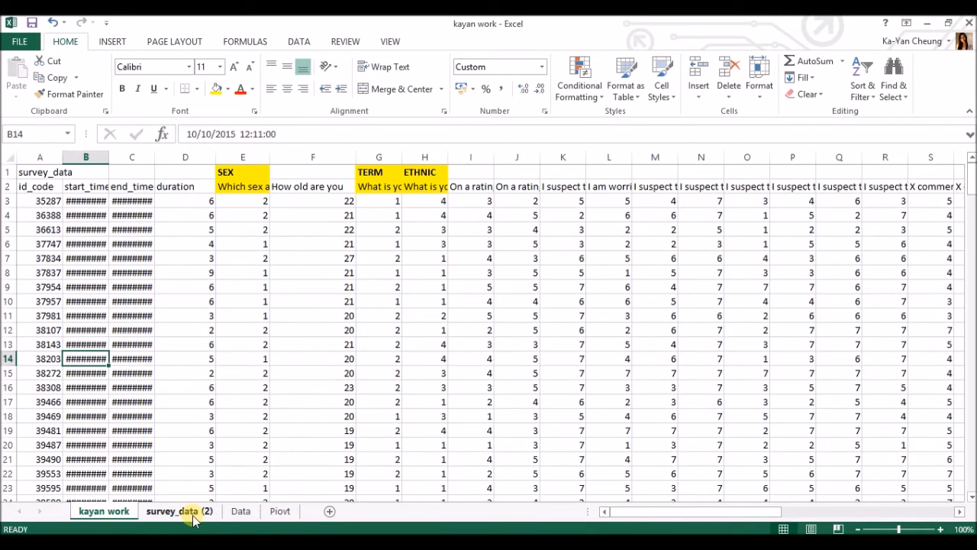
left_click(179, 511)
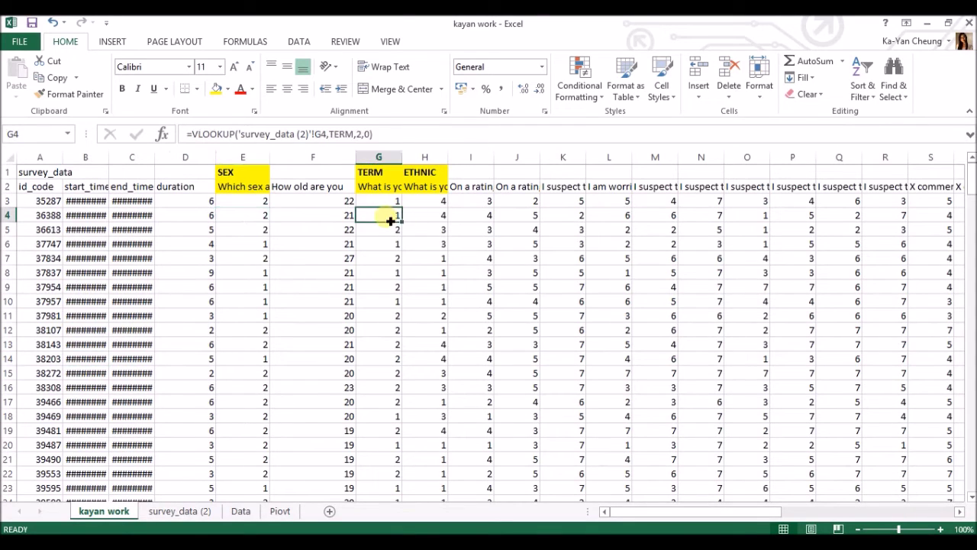
left_click(839, 244)
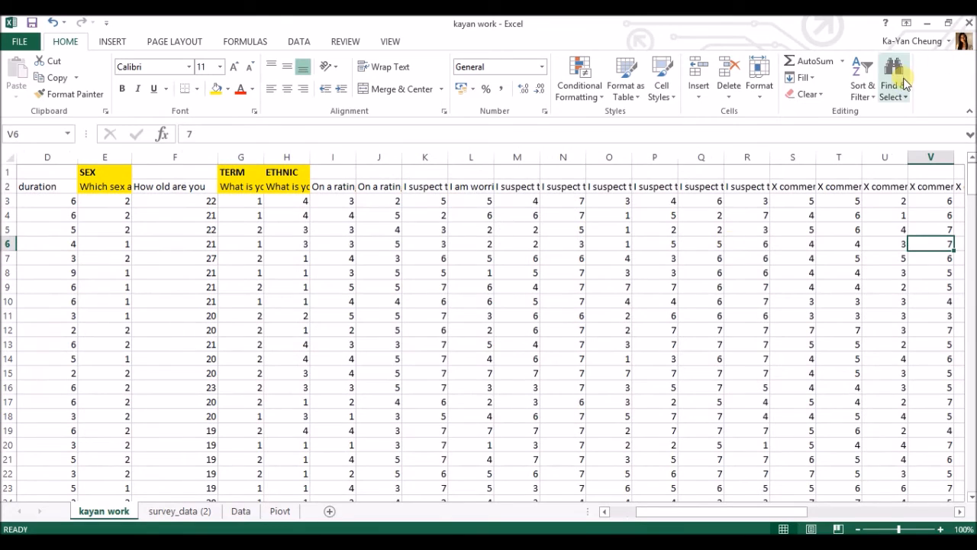
mouse_move(581, 340)
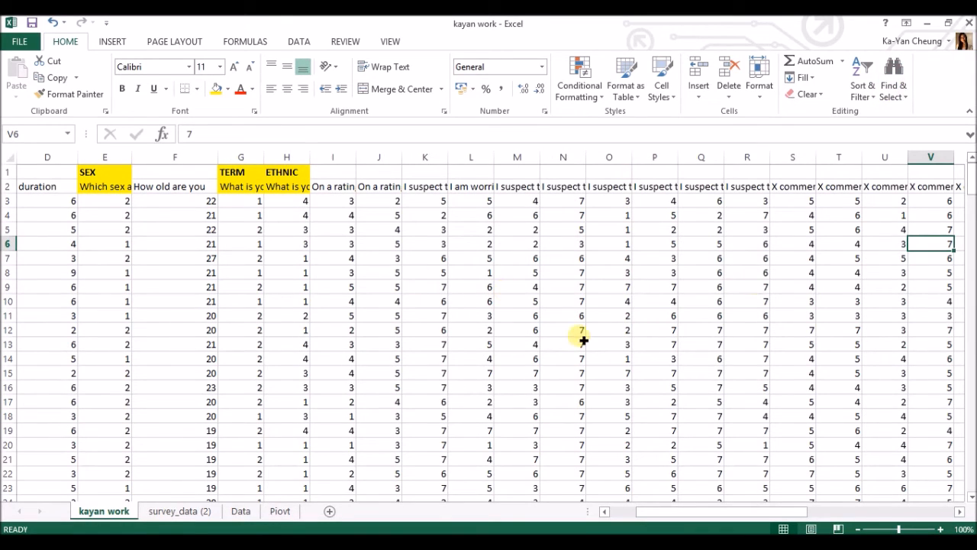
left_click(930, 344)
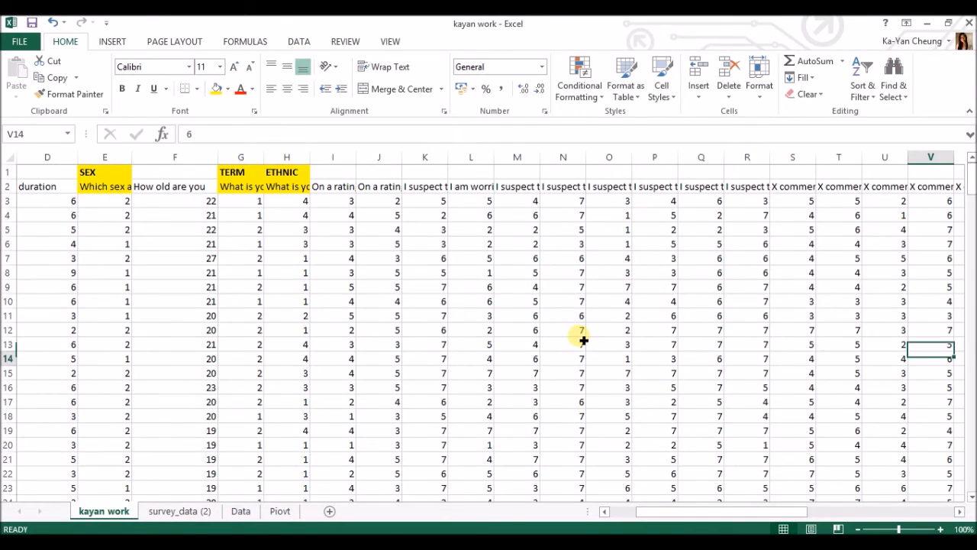
scroll("down", 3)
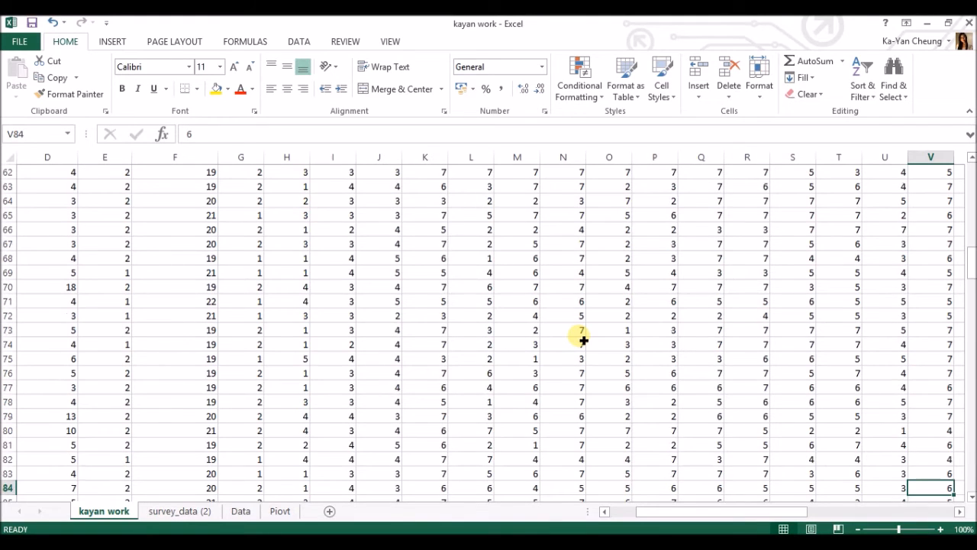
scroll("down", 3)
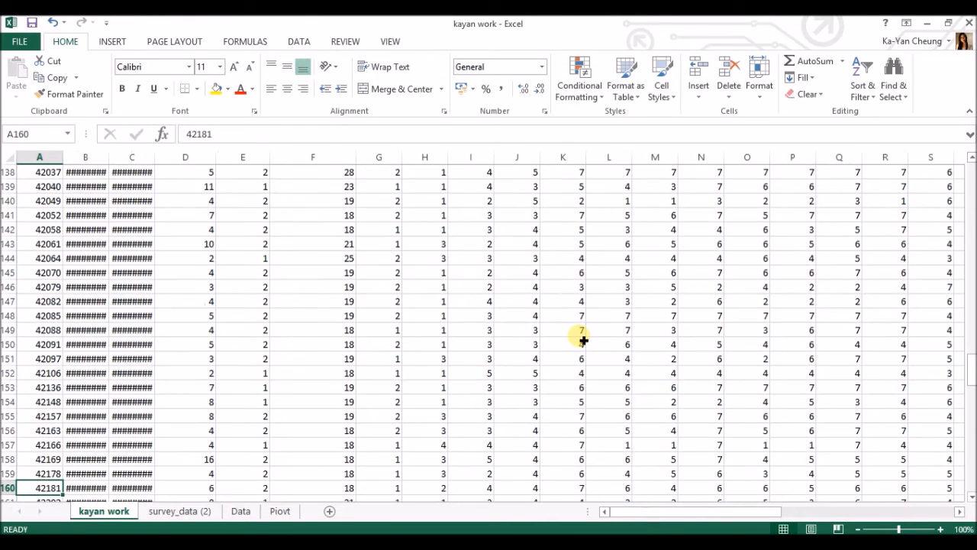
scroll("down", 3)
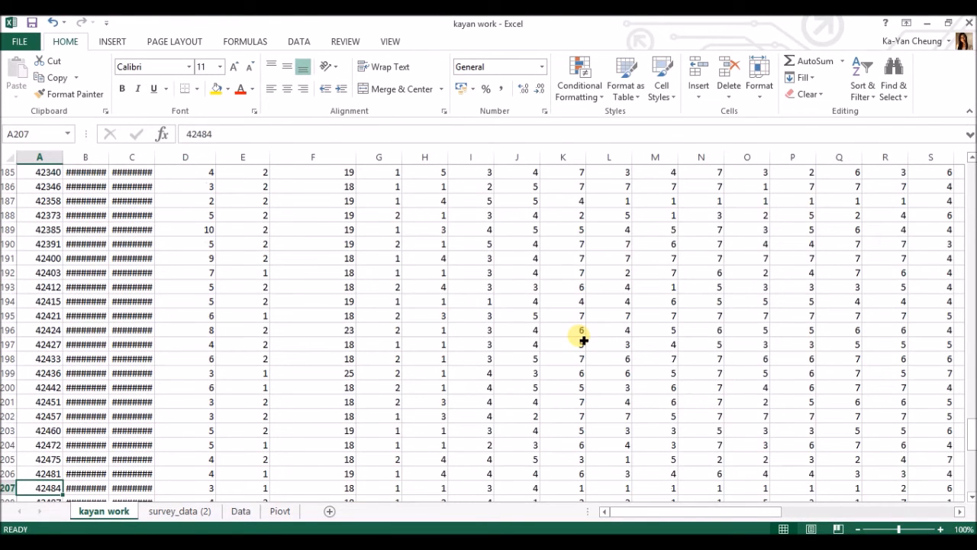
scroll("down", 3)
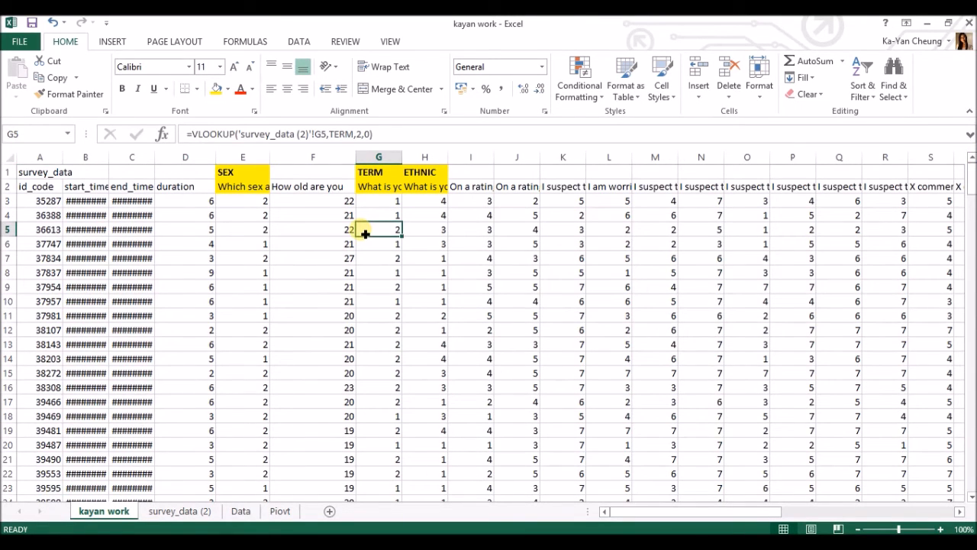
View the Data sheet's lookup codes, then select the recoded data range on kayan work.
left_click(240, 511)
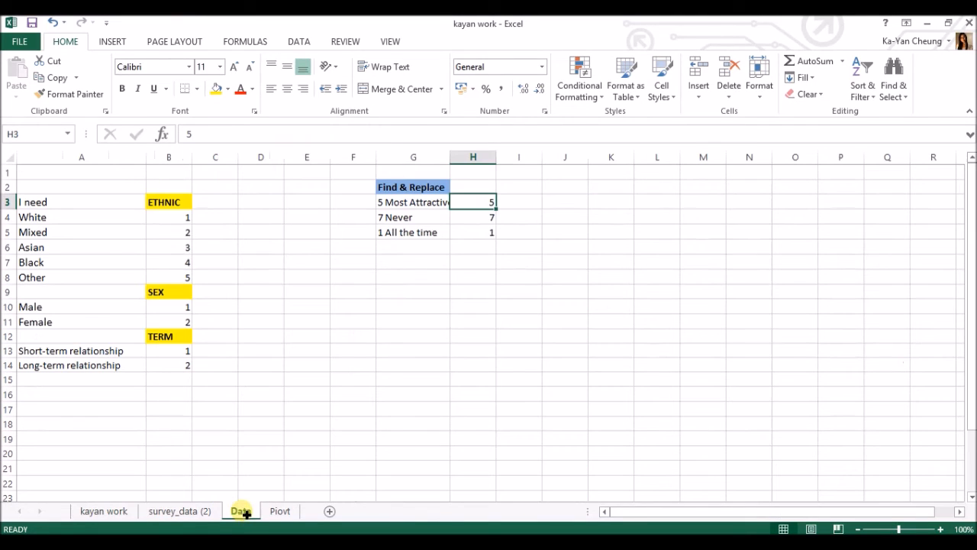
mouse_move(128, 288)
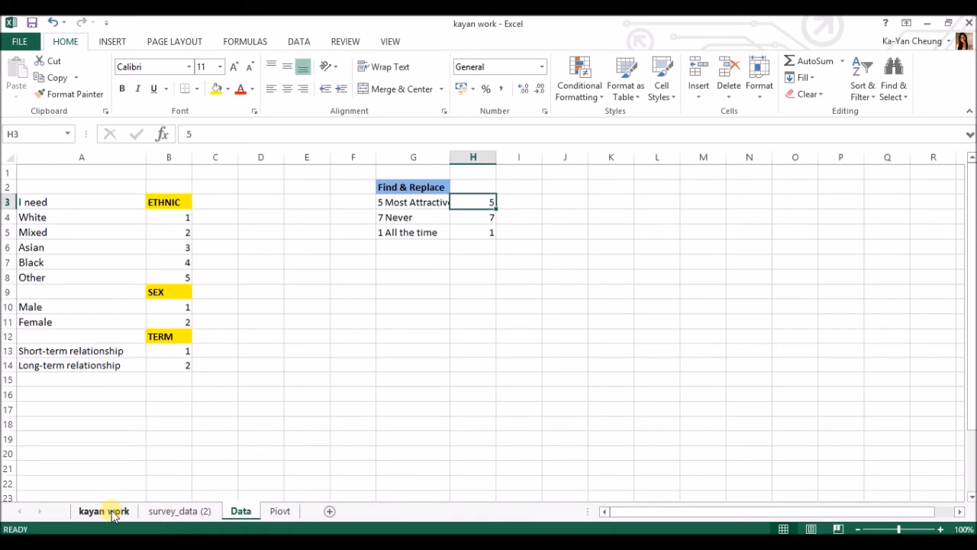
left_click(103, 511)
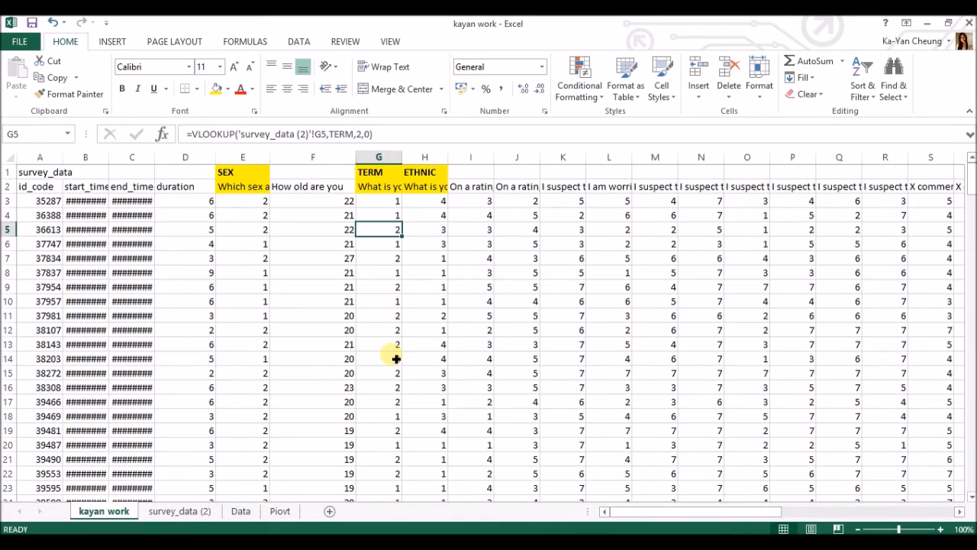
mouse_move(359, 349)
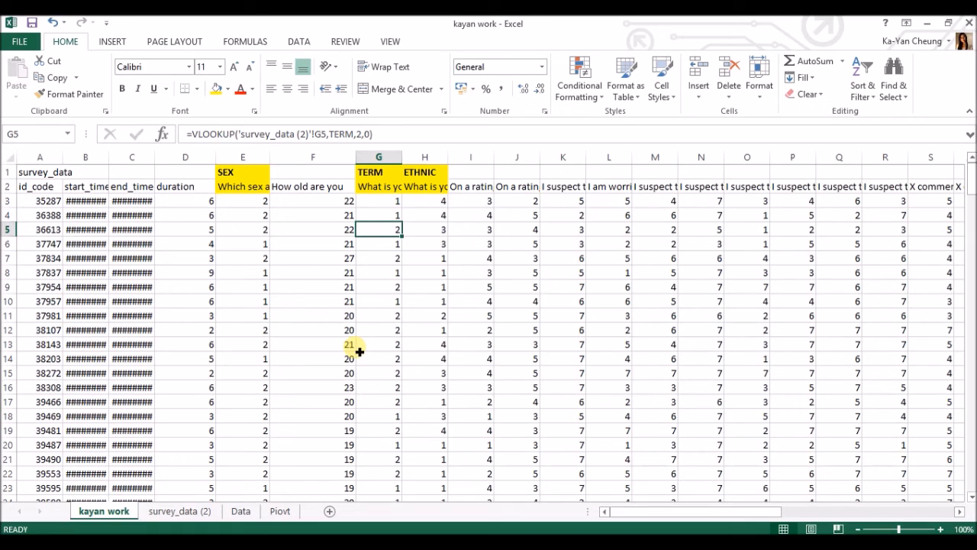
left_click_drag(243, 200, 722, 358)
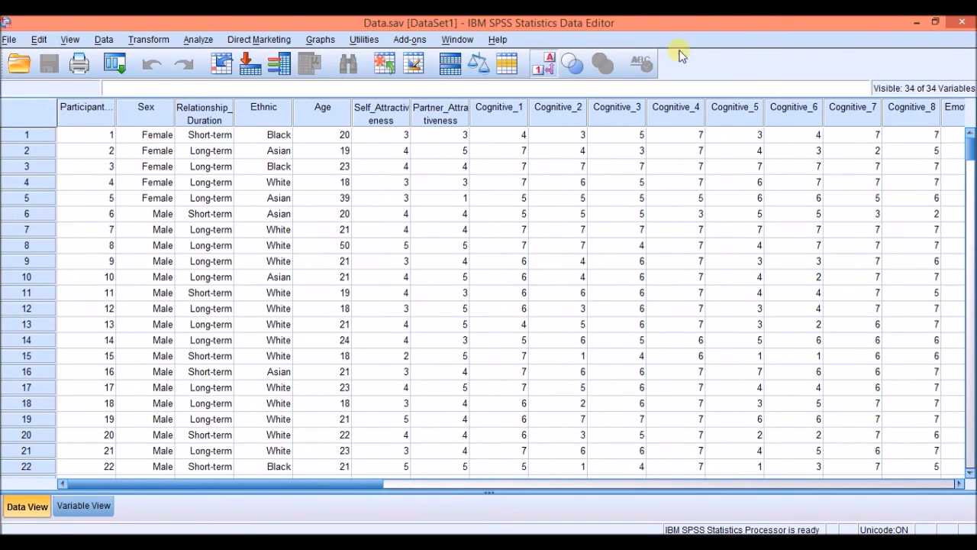
Turn off Value Labels so Sex, Relationship_Duration and Ethnic display numeric codes.
left_click(543, 63)
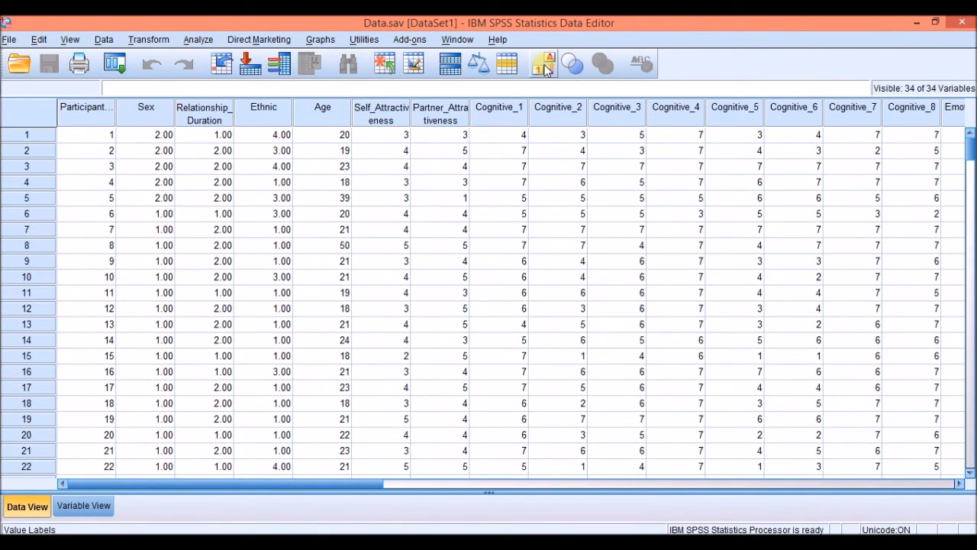